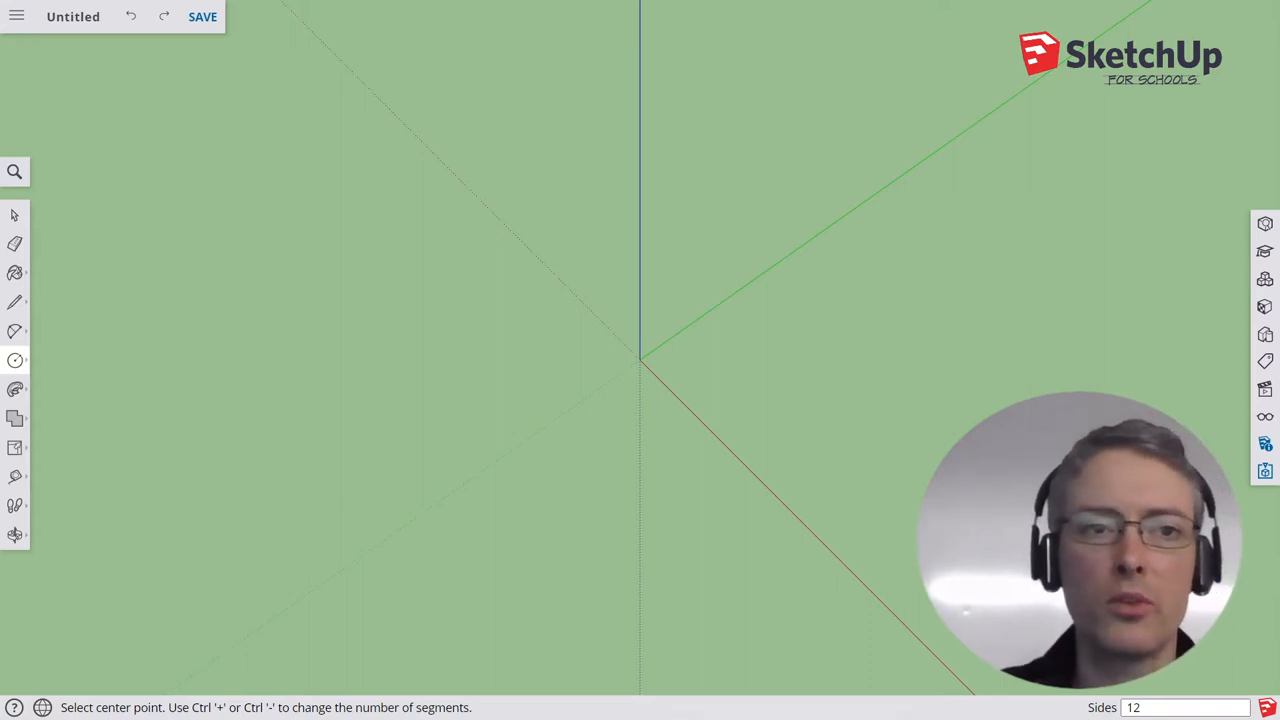
{"action": "mouse_move", "coordinate": [644, 382]}
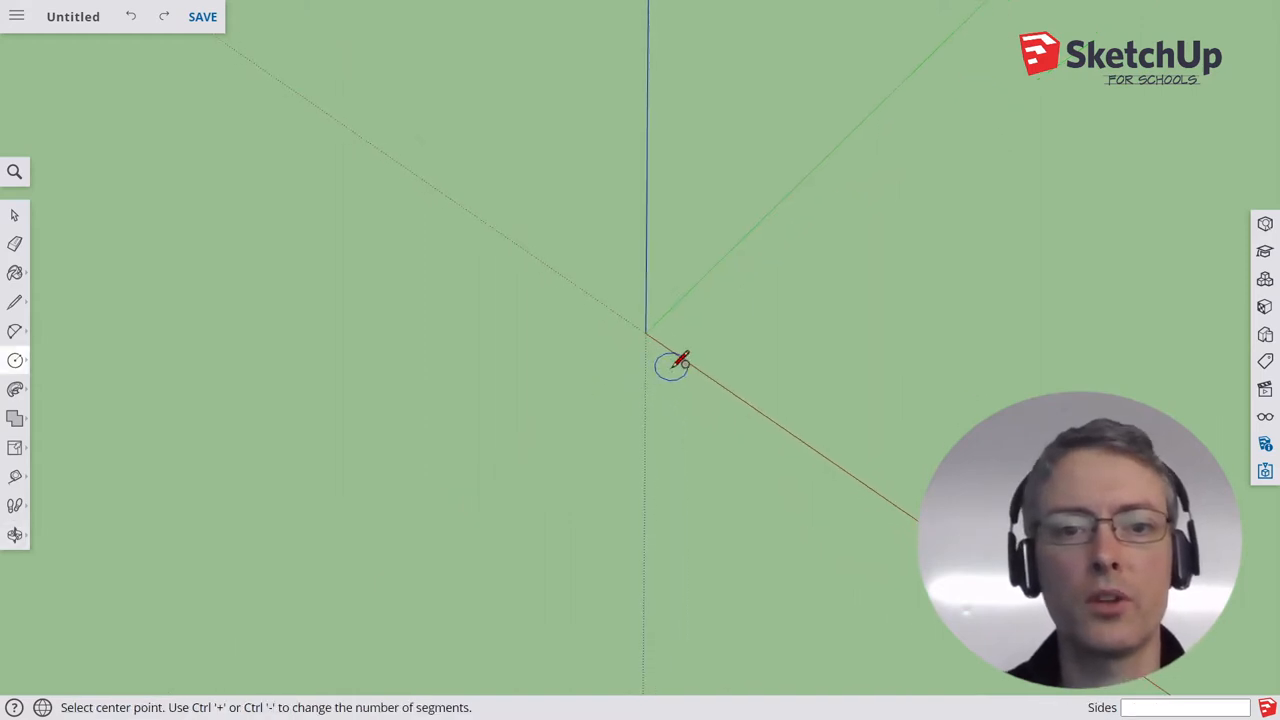
Step: Draw a 12-sided circle centred on the origin with radius 2
{"action": "type", "text": "12"}
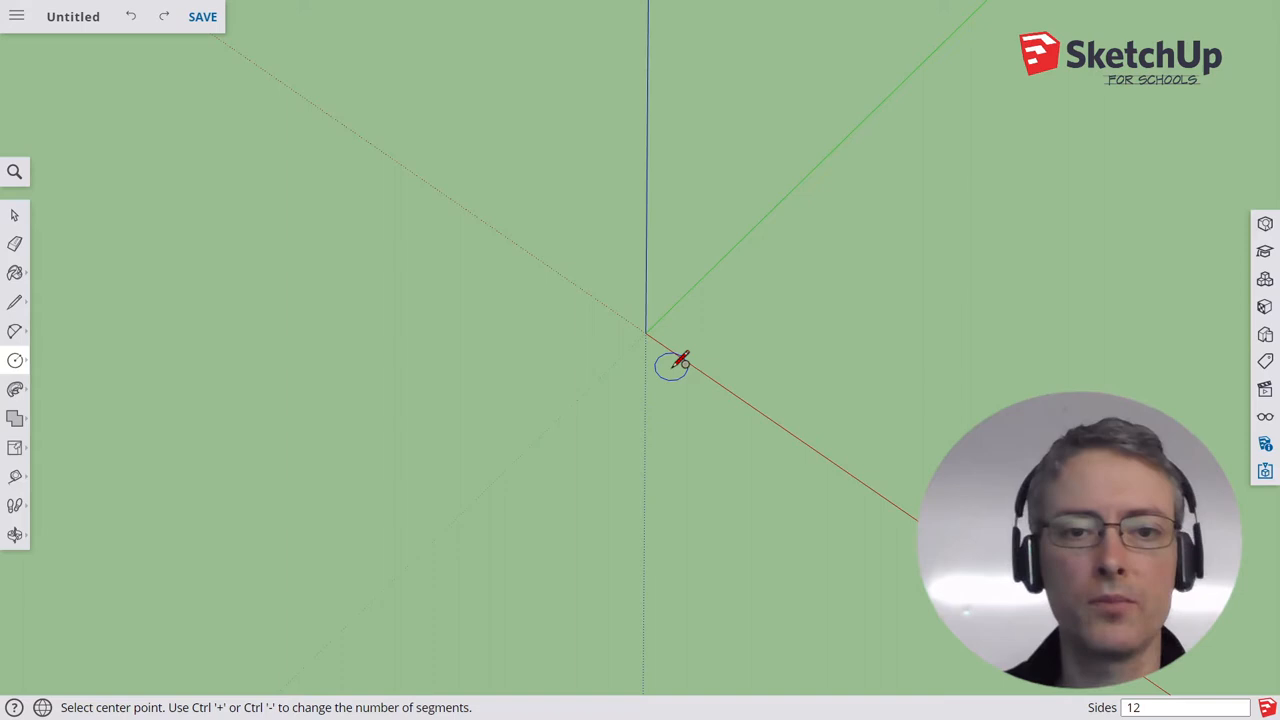
{"action": "mouse_move", "coordinate": [646, 332]}
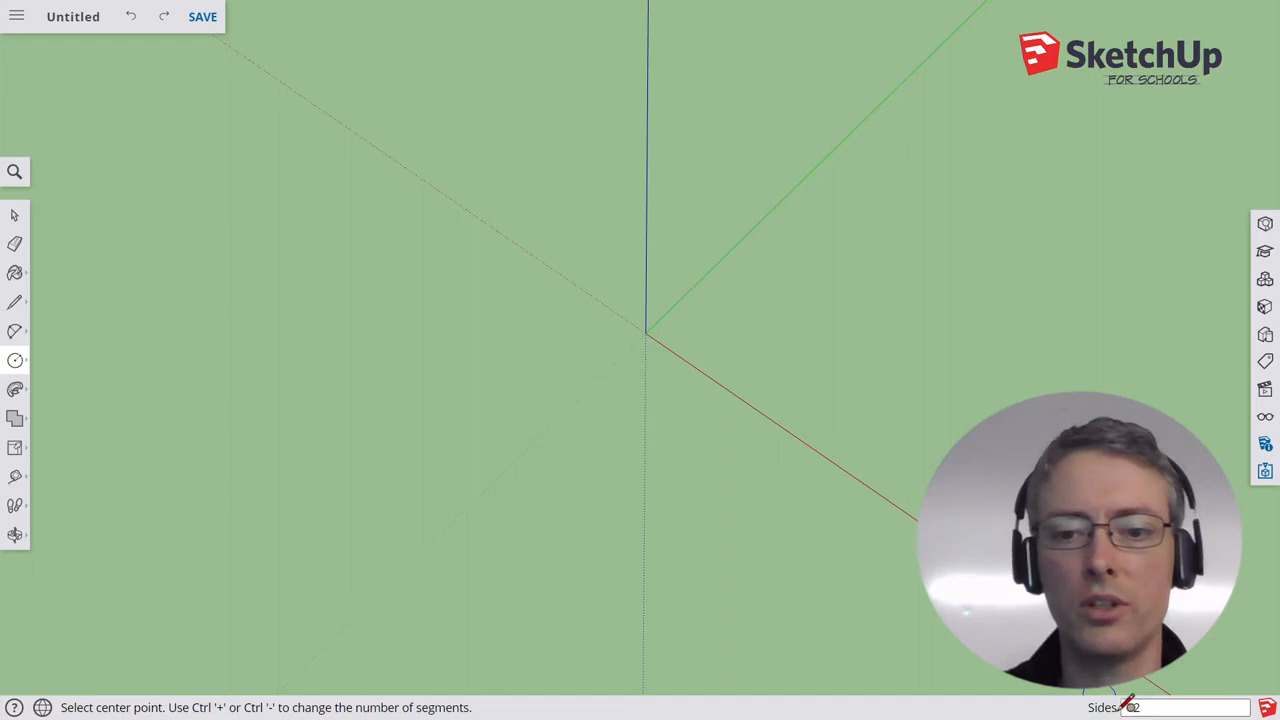
{"action": "type", "text": "12"}
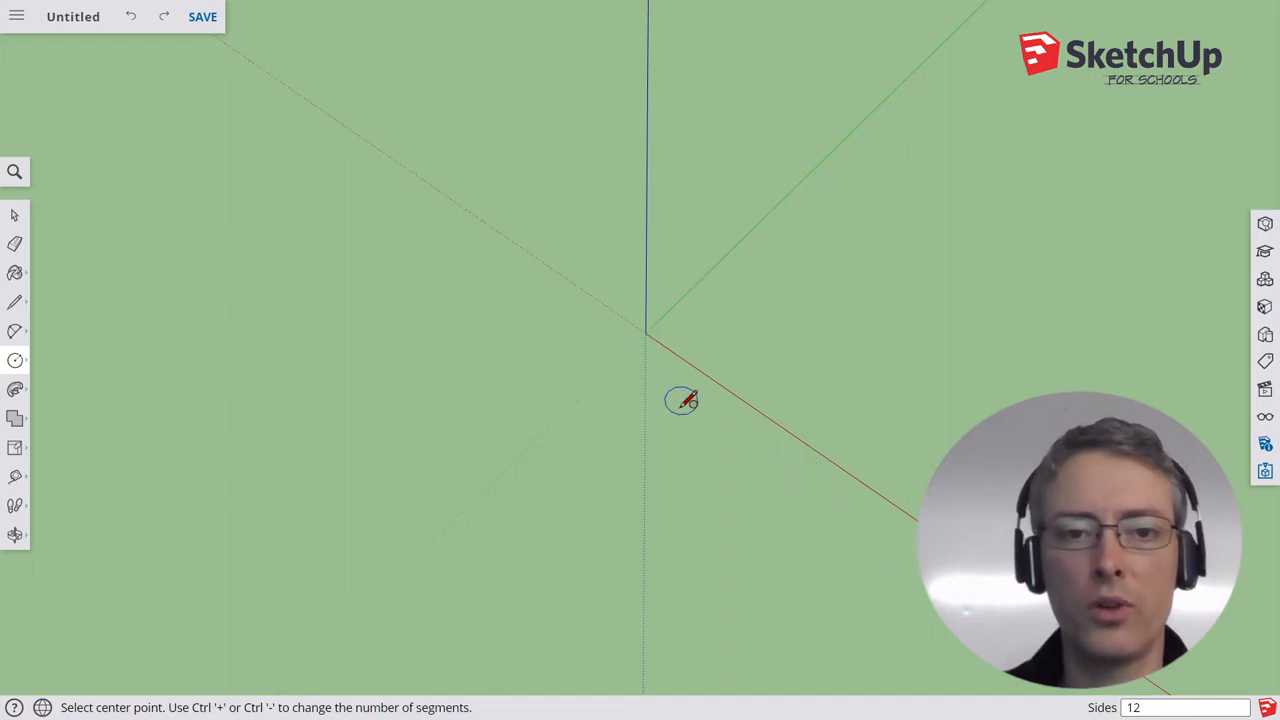
{"action": "mouse_move", "coordinate": [696, 414]}
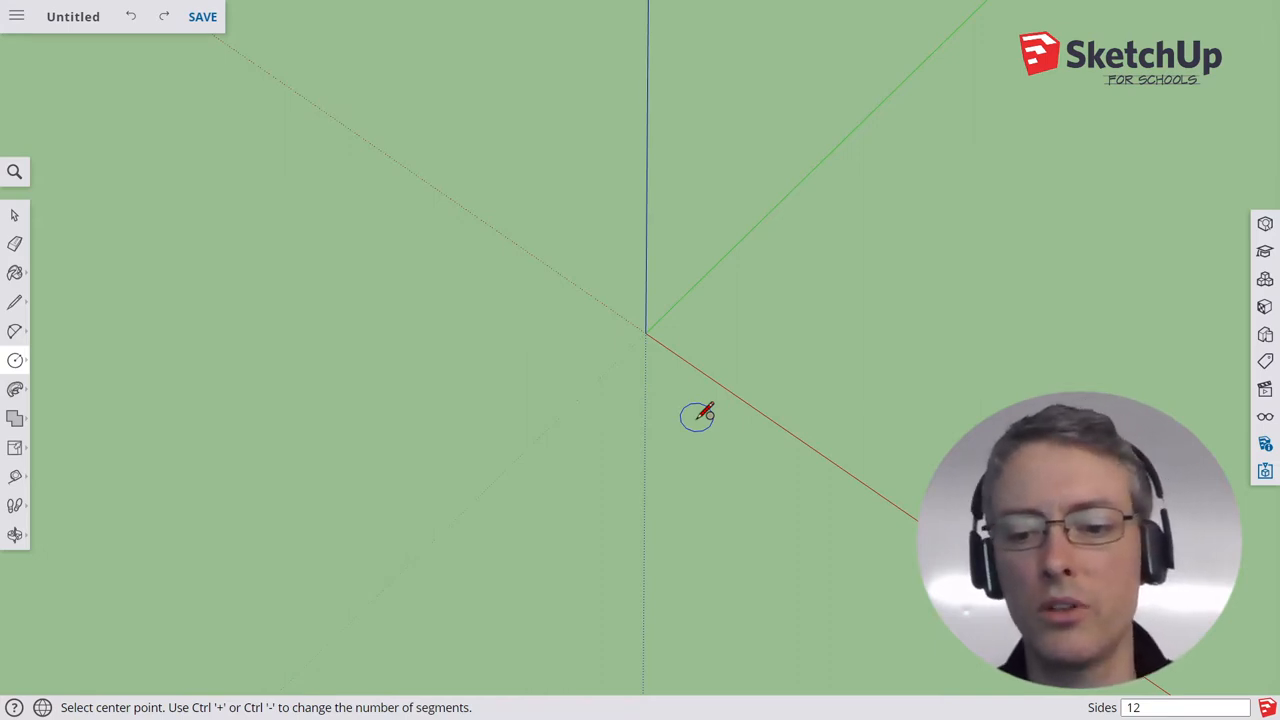
{"action": "mouse_move", "coordinate": [688, 404]}
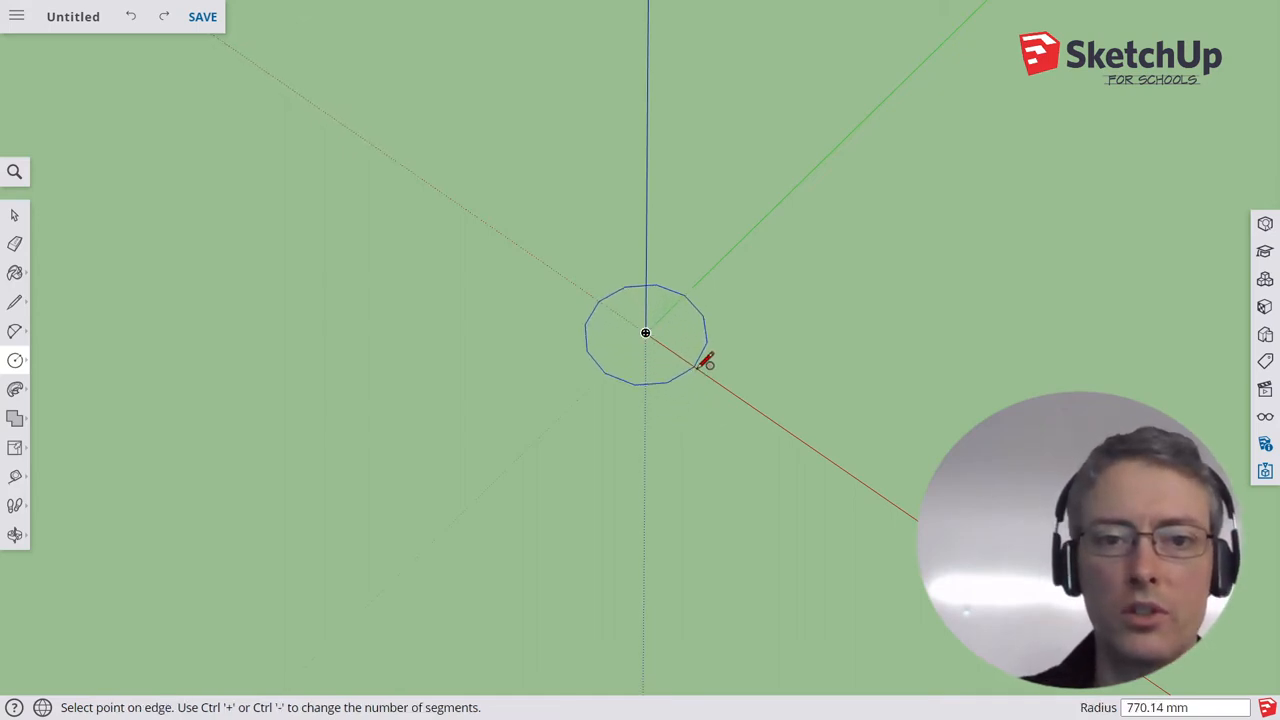
{"action": "mouse_move", "coordinate": [710, 364]}
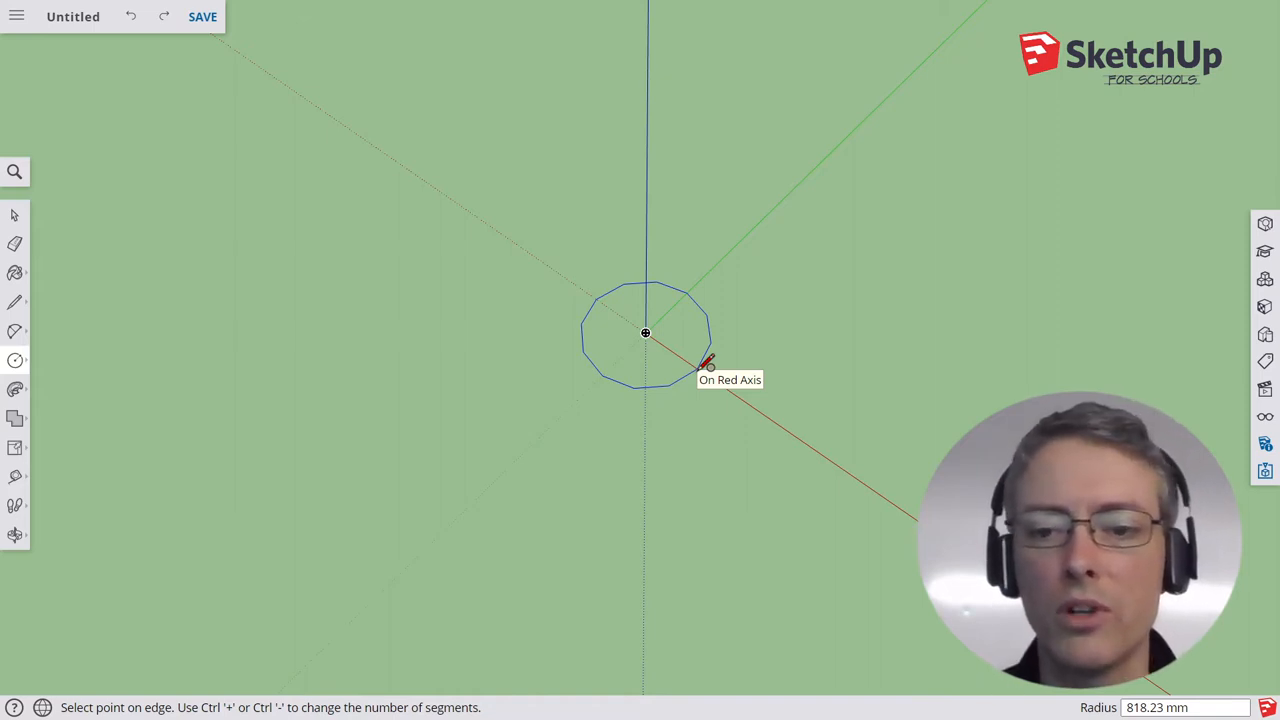
{"action": "type", "text": "2"}
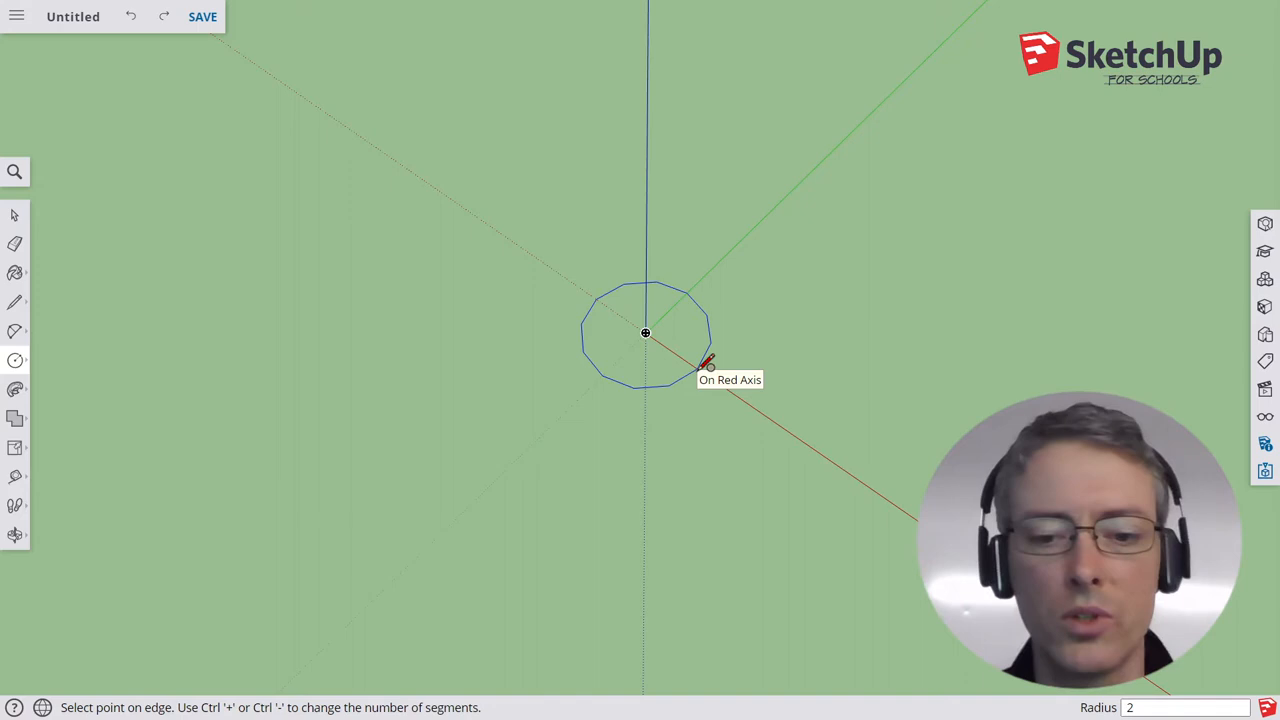
{"action": "type", "text": "0n"}
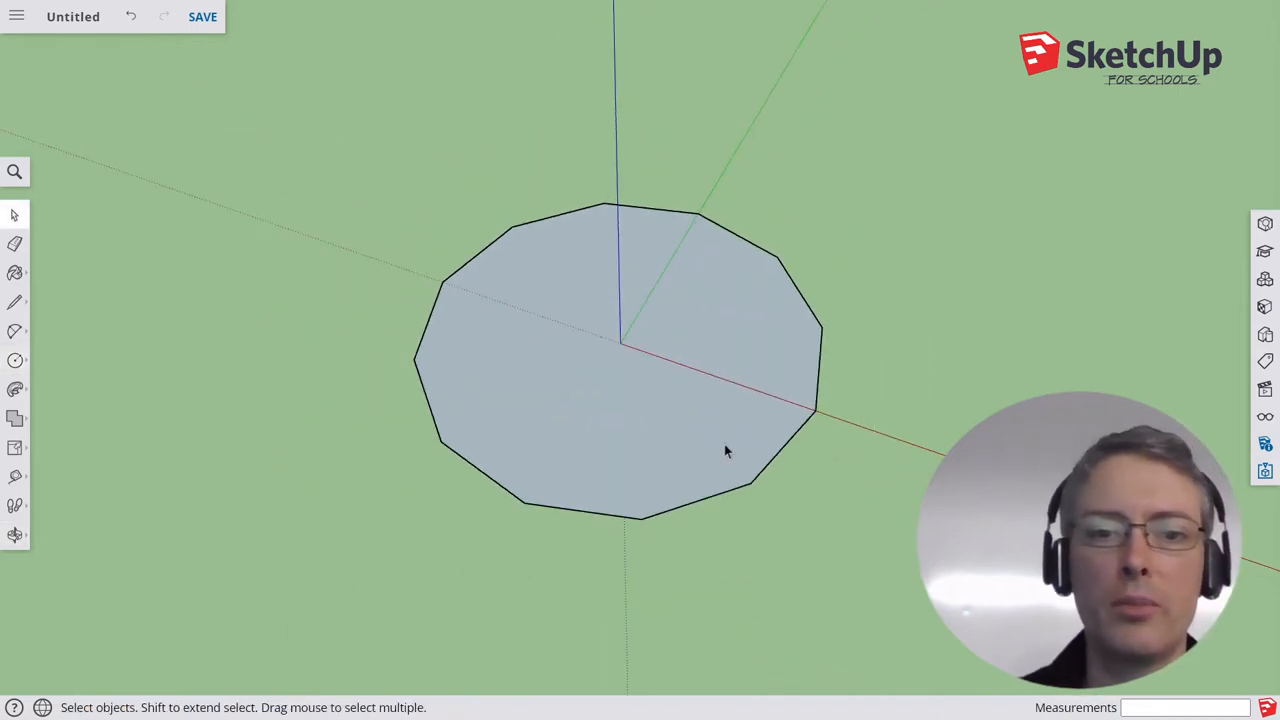
{"action": "mouse_move", "coordinate": [796, 308]}
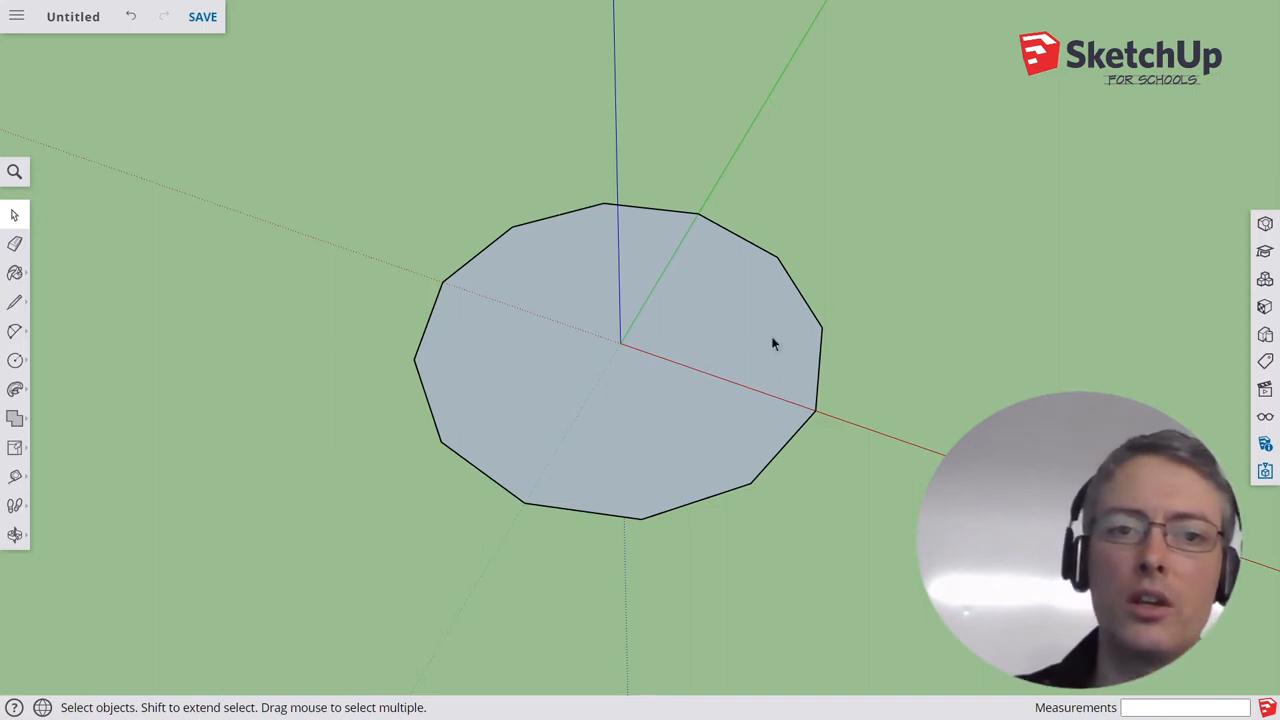
{"action": "mouse_move", "coordinate": [652, 452]}
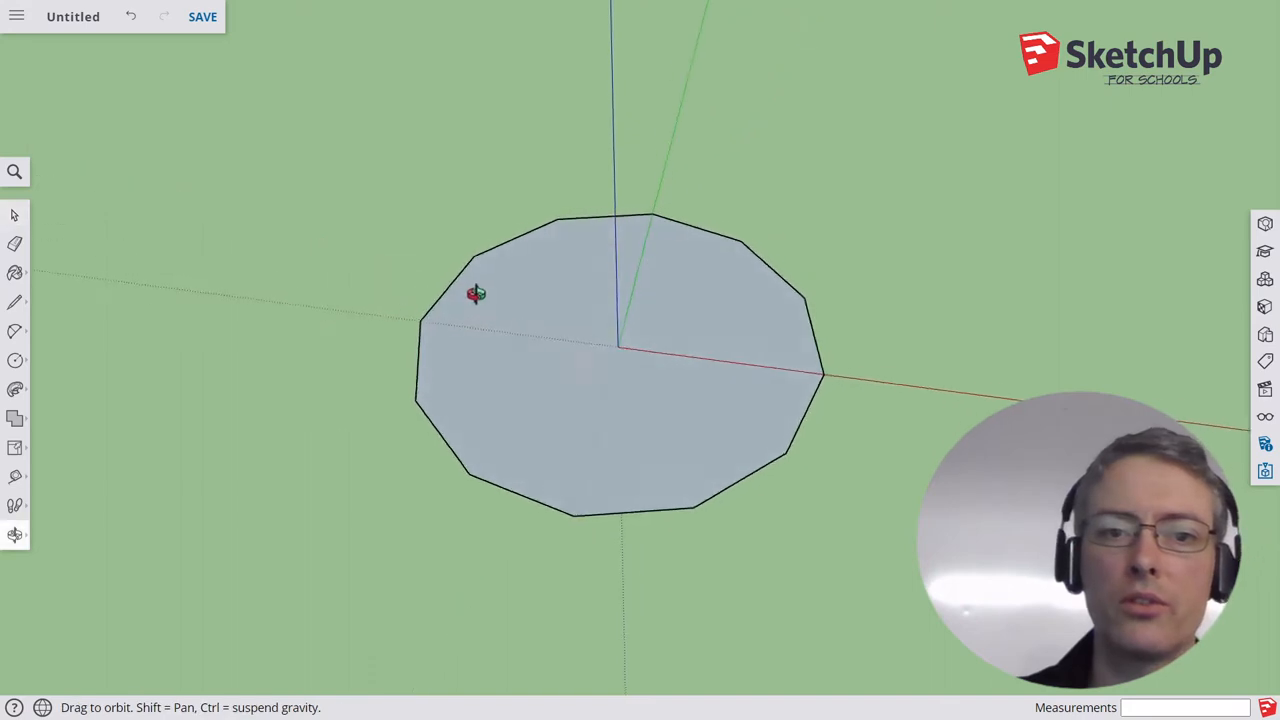
Step: Draw a vertical line of length 20 up from the polygon corner on the red axis
{"action": "left_click_drag", "start_coordinate": [476, 292], "coordinate": [812, 408]}
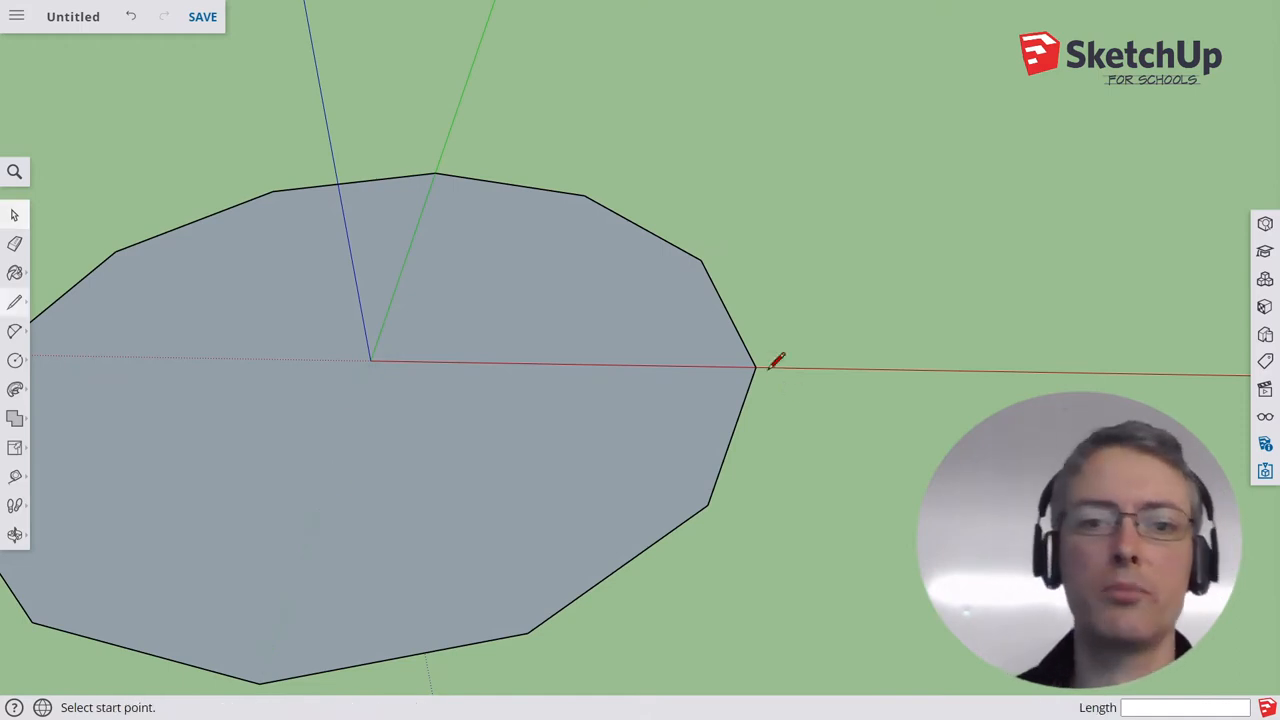
{"action": "left_click", "coordinate": [756, 366]}
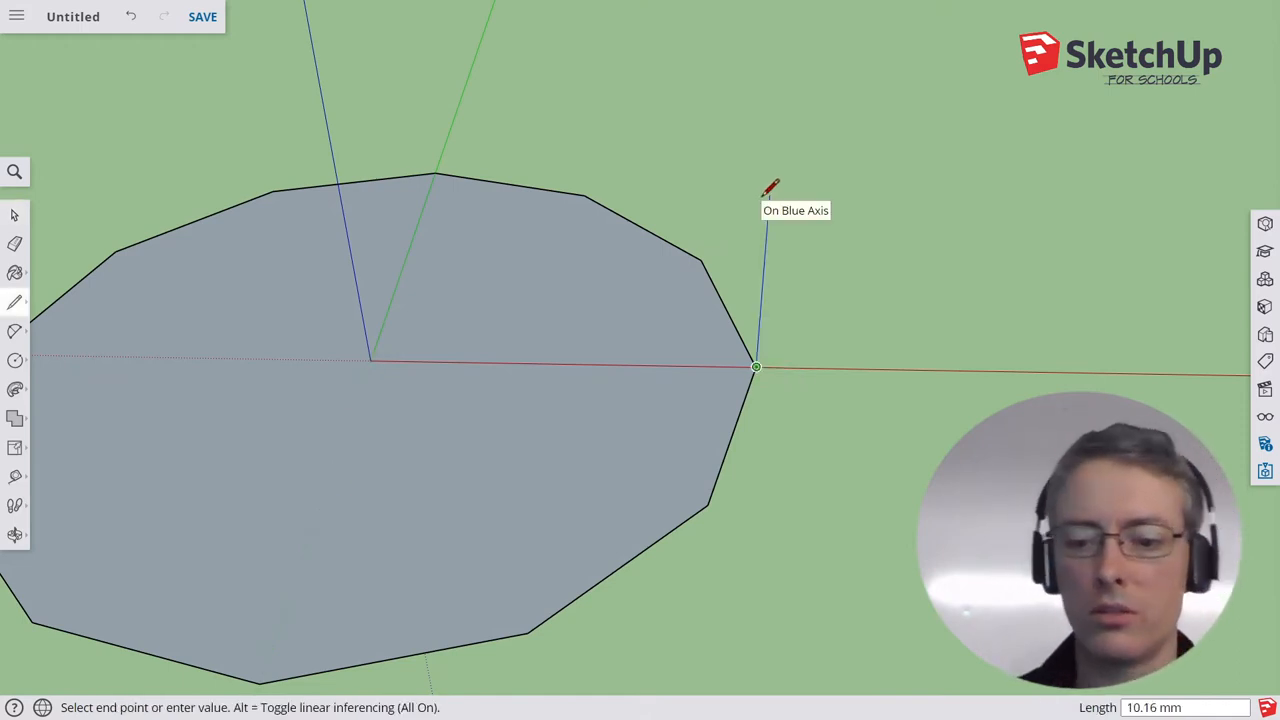
{"action": "mouse_move", "coordinate": [788, 136]}
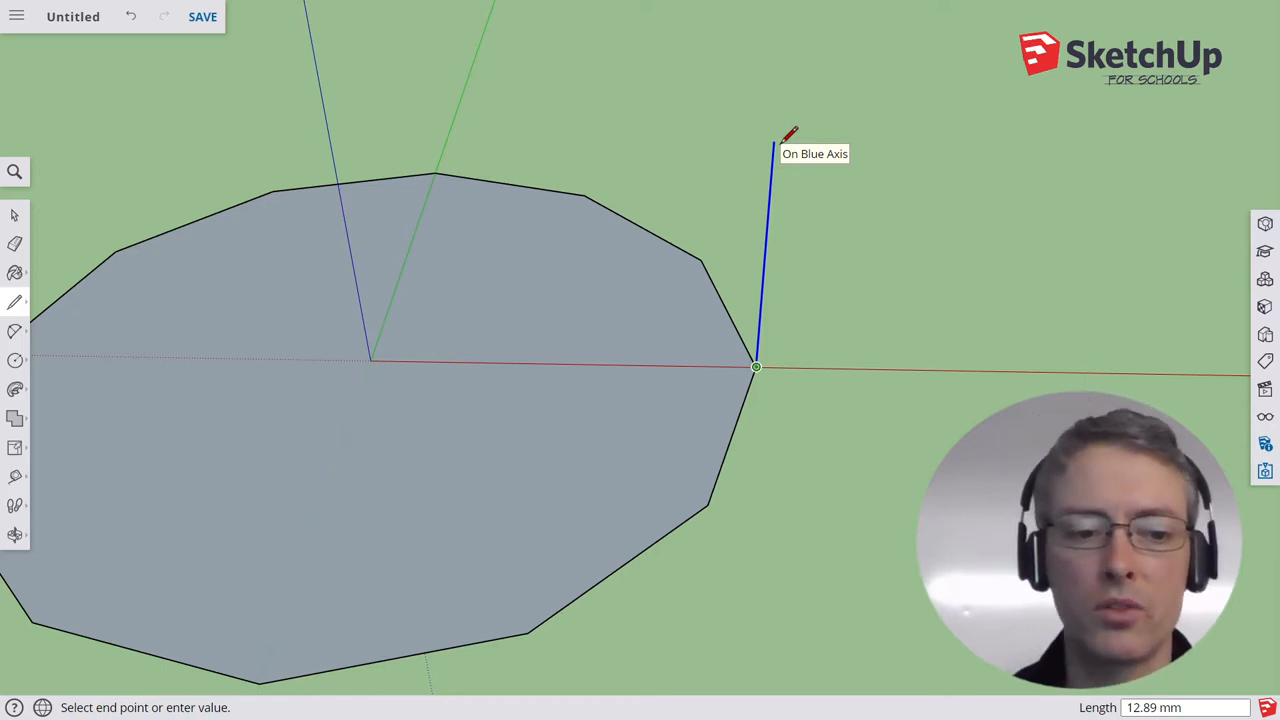
{"action": "type", "text": "20"}
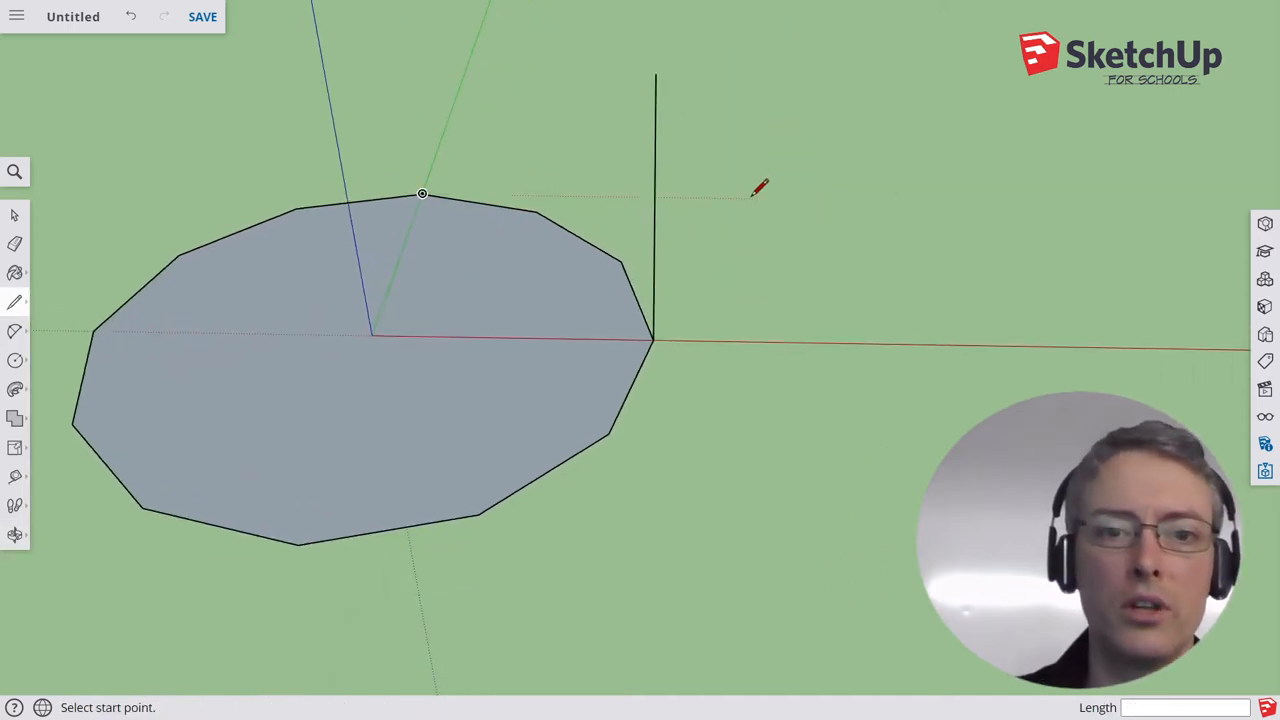
{"action": "mouse_move", "coordinate": [724, 192]}
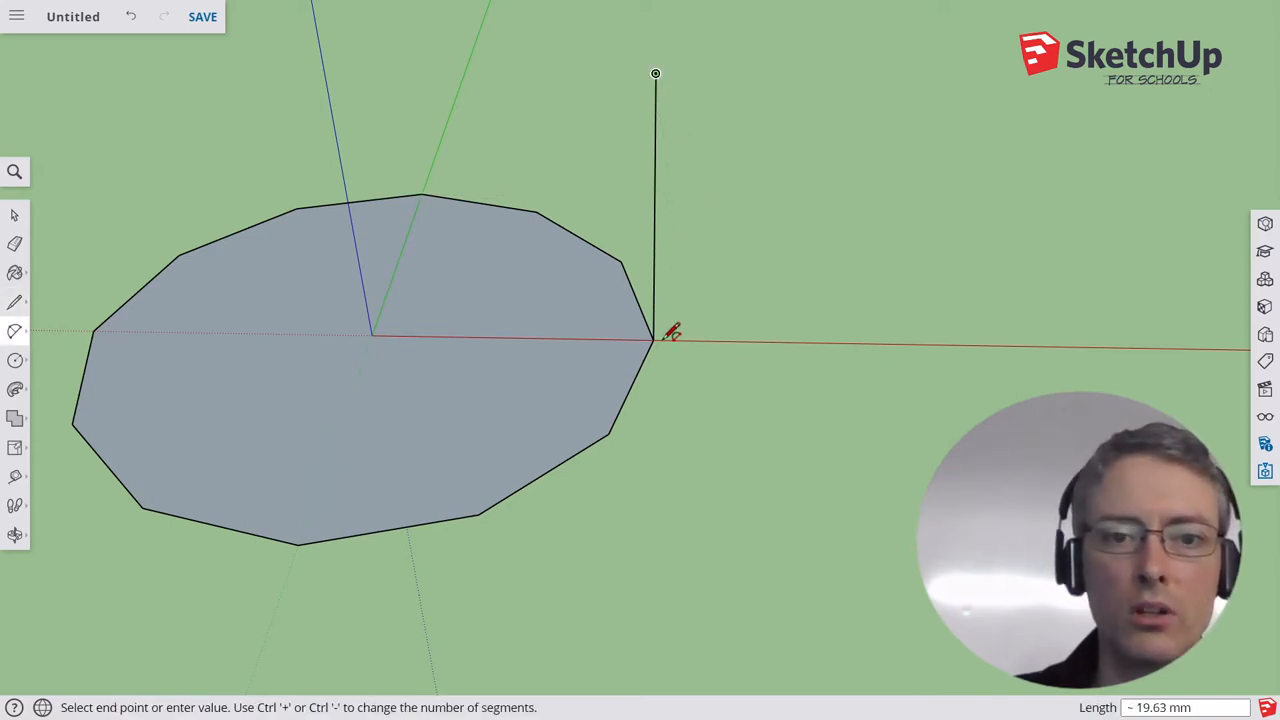
Step: Draw a half-disc arc between the line's ends, then a smaller arc inside it
{"action": "left_click", "coordinate": [656, 340]}
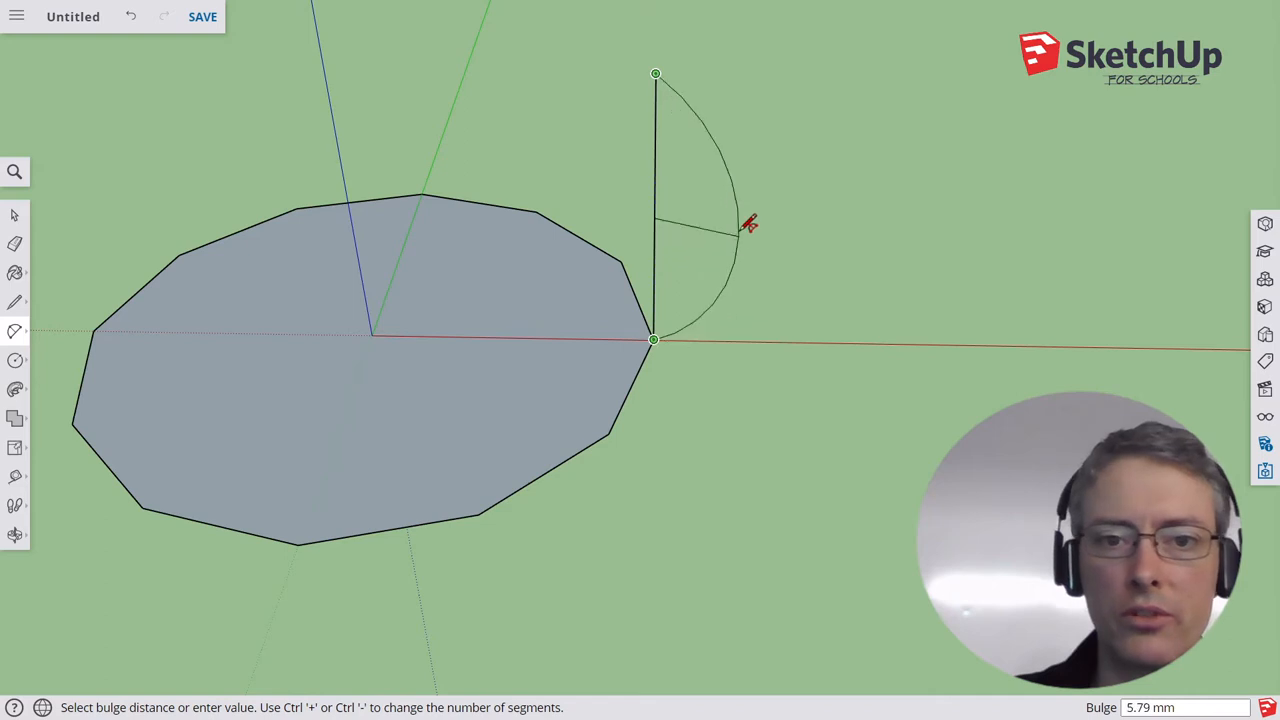
{"action": "mouse_move", "coordinate": [800, 212]}
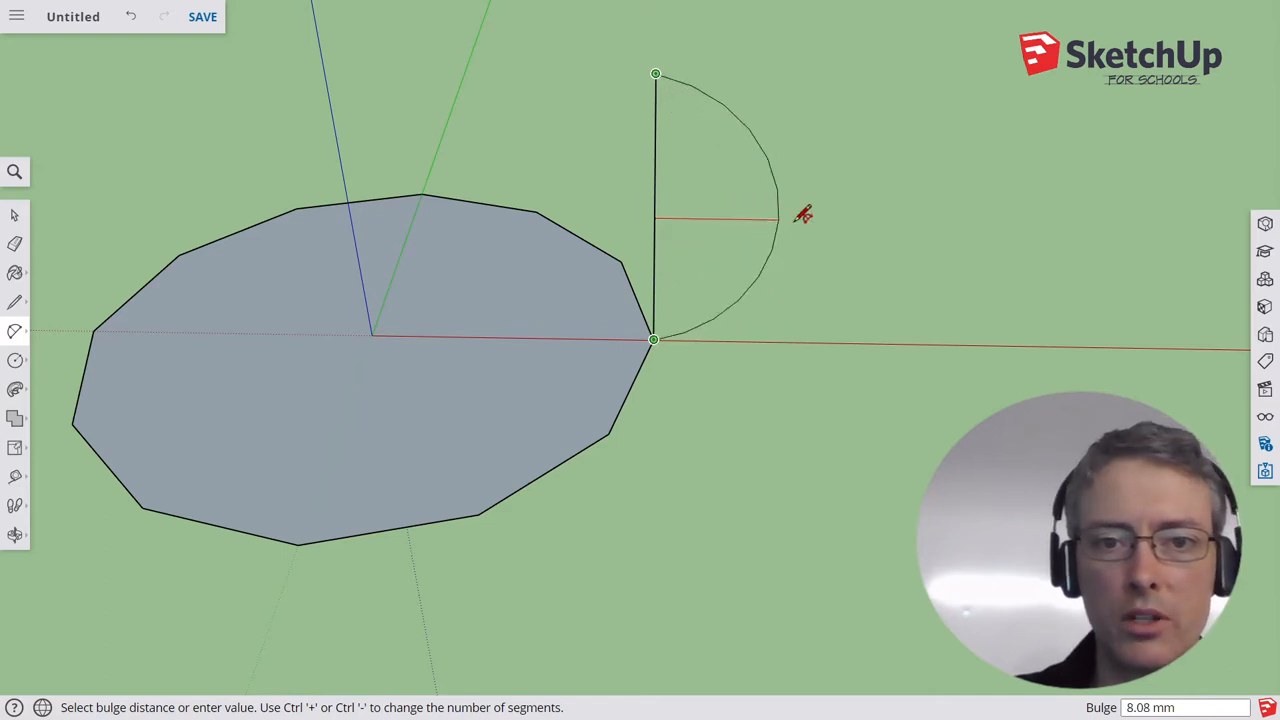
{"action": "mouse_move", "coordinate": [786, 214]}
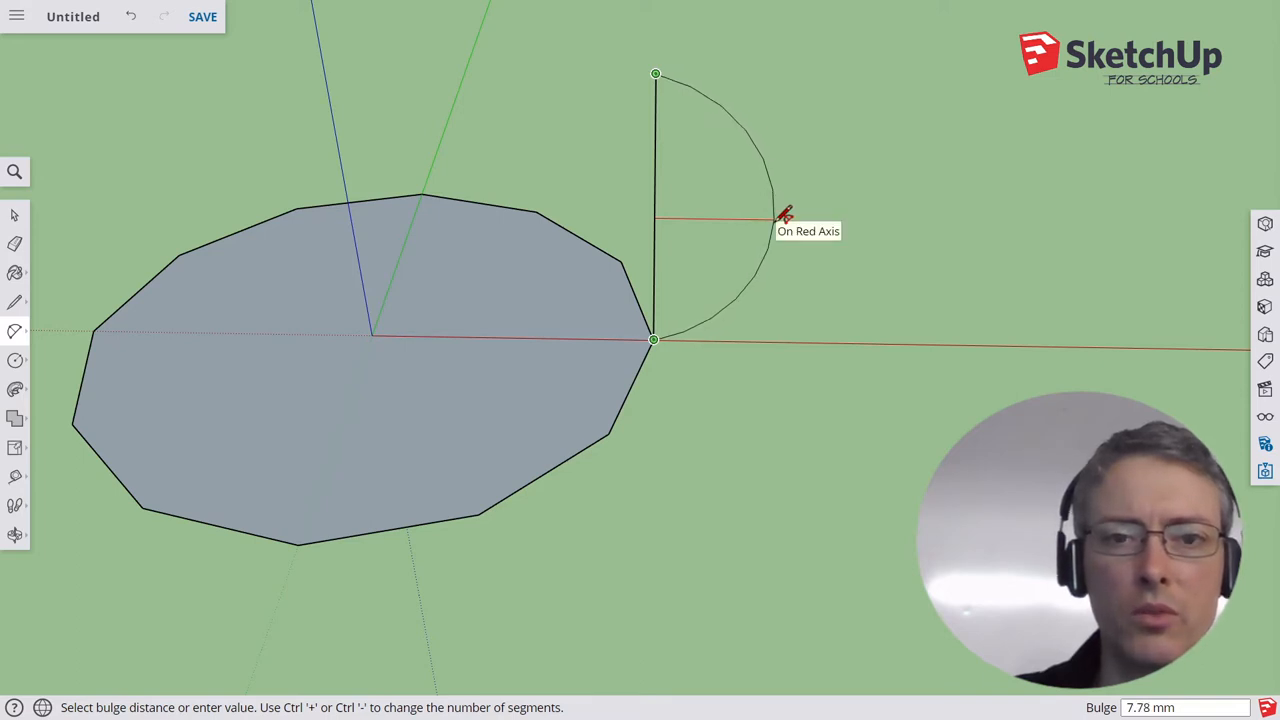
{"action": "left_click", "coordinate": [770, 216]}
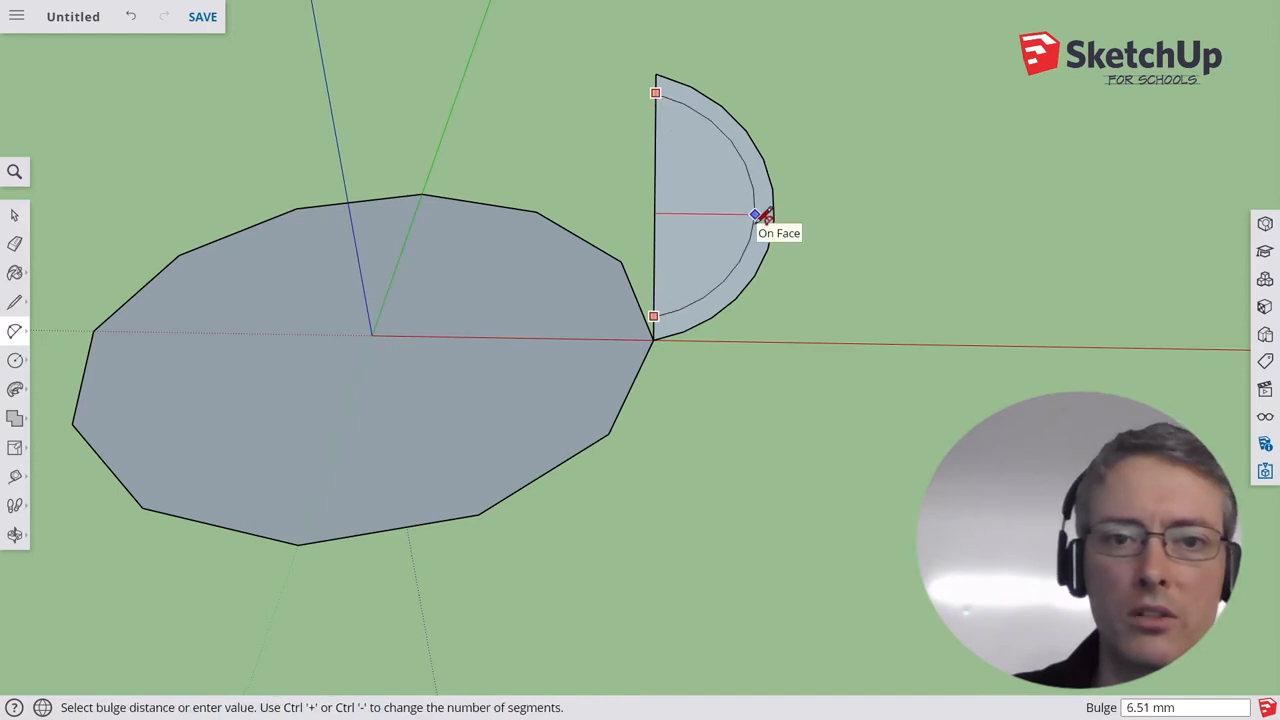
{"action": "left_click", "coordinate": [758, 216]}
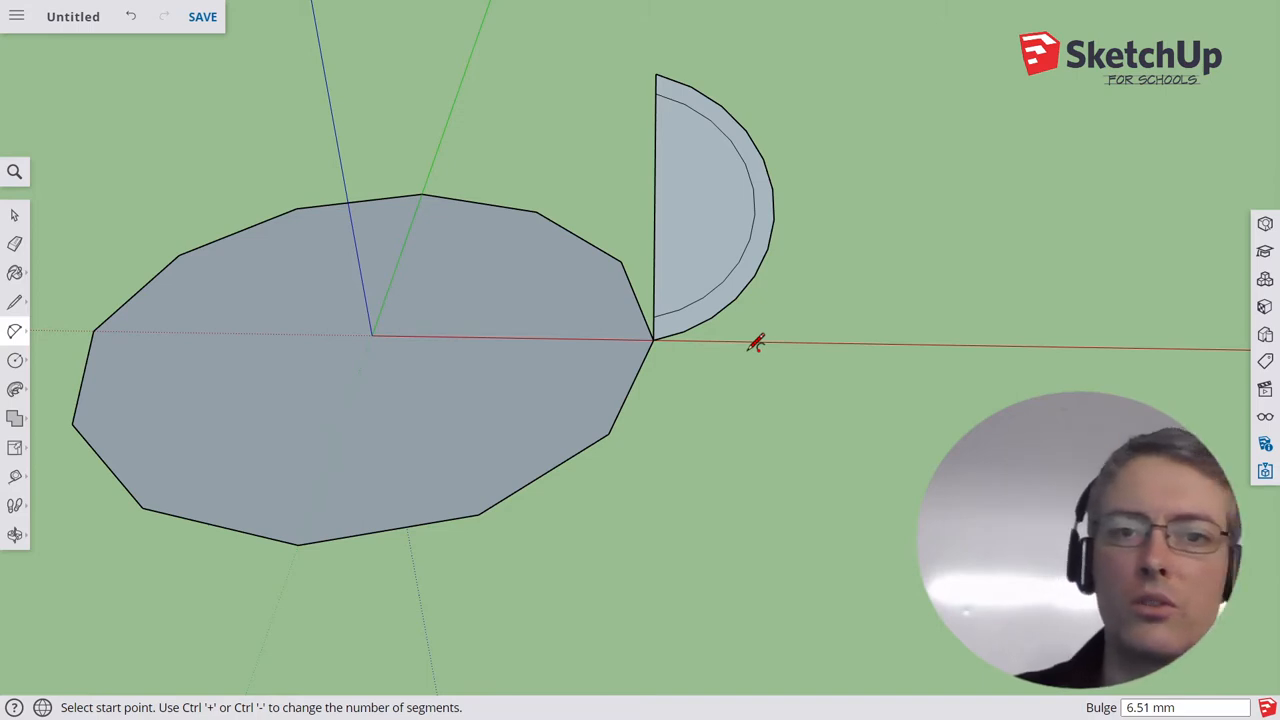
{"action": "mouse_move", "coordinate": [716, 328]}
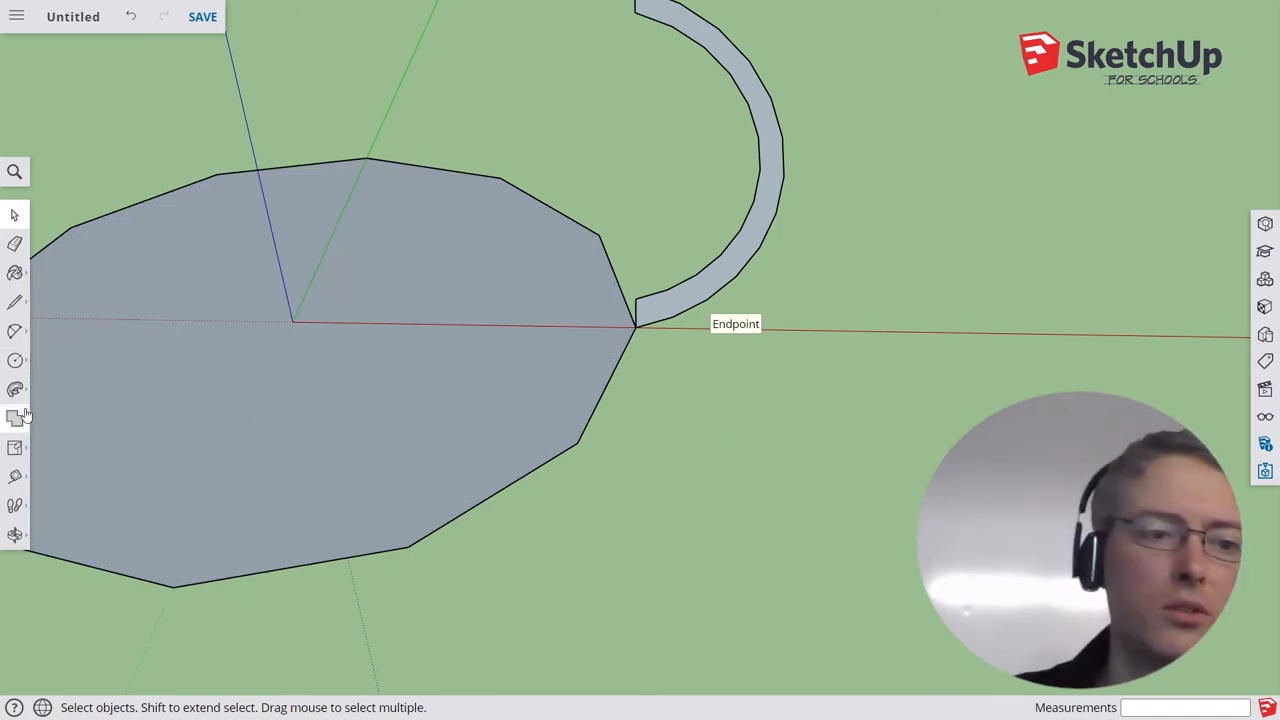
Step: Sweep the arched band profile around the 12-sided base with Follow Me
{"action": "left_click", "coordinate": [16, 388]}
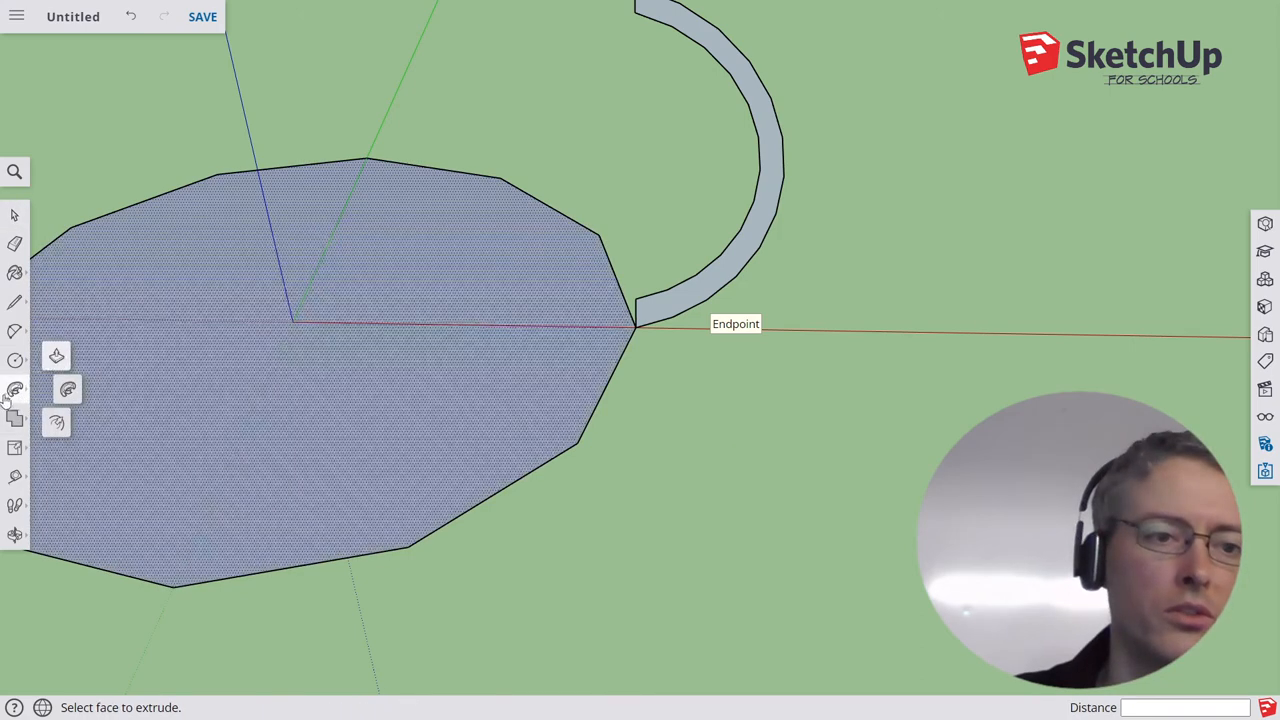
{"action": "left_click", "coordinate": [16, 390]}
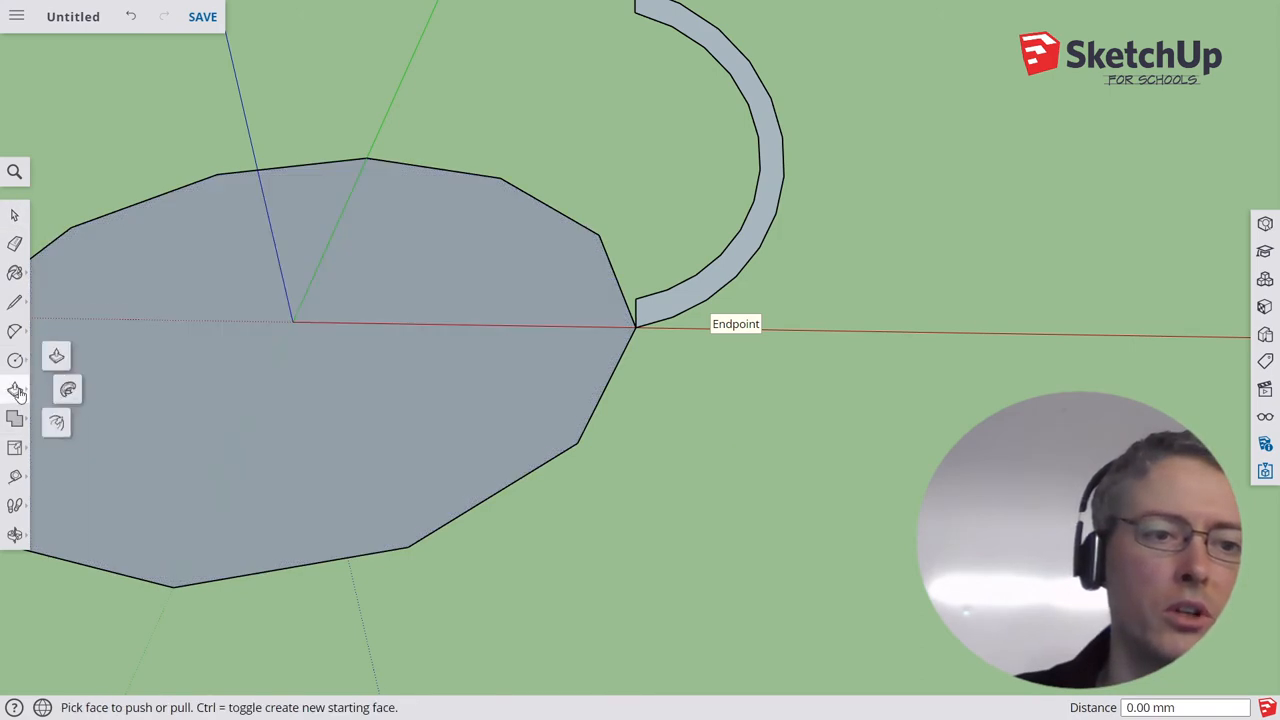
{"action": "left_click", "coordinate": [16, 390]}
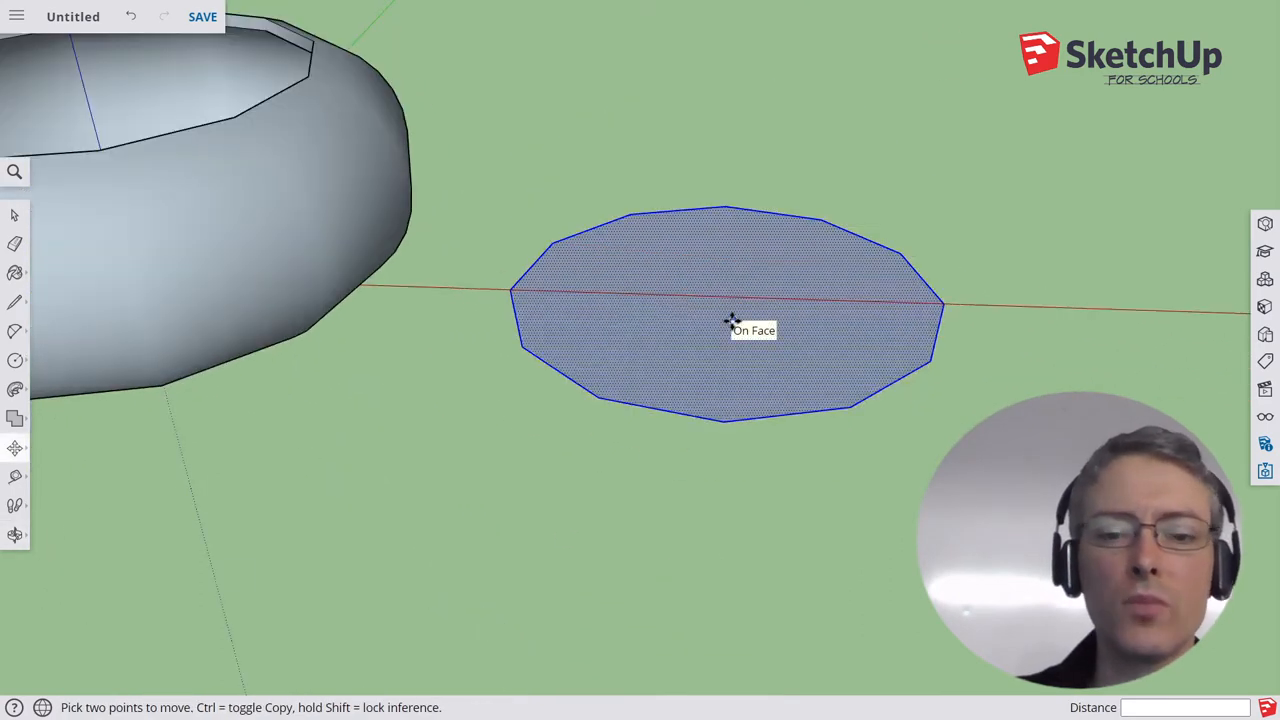
Step: Move the 12-sided face clear of the hollow body
{"action": "left_click", "coordinate": [16, 388]}
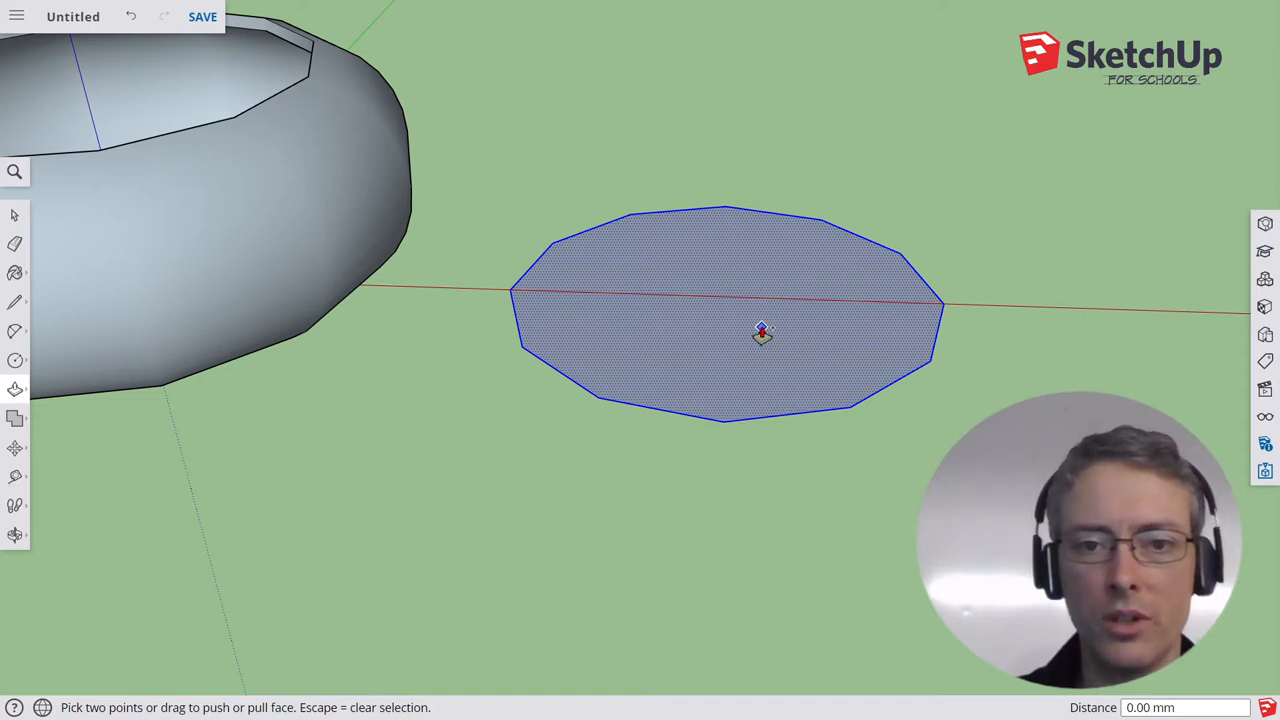
{"action": "mouse_move", "coordinate": [736, 348]}
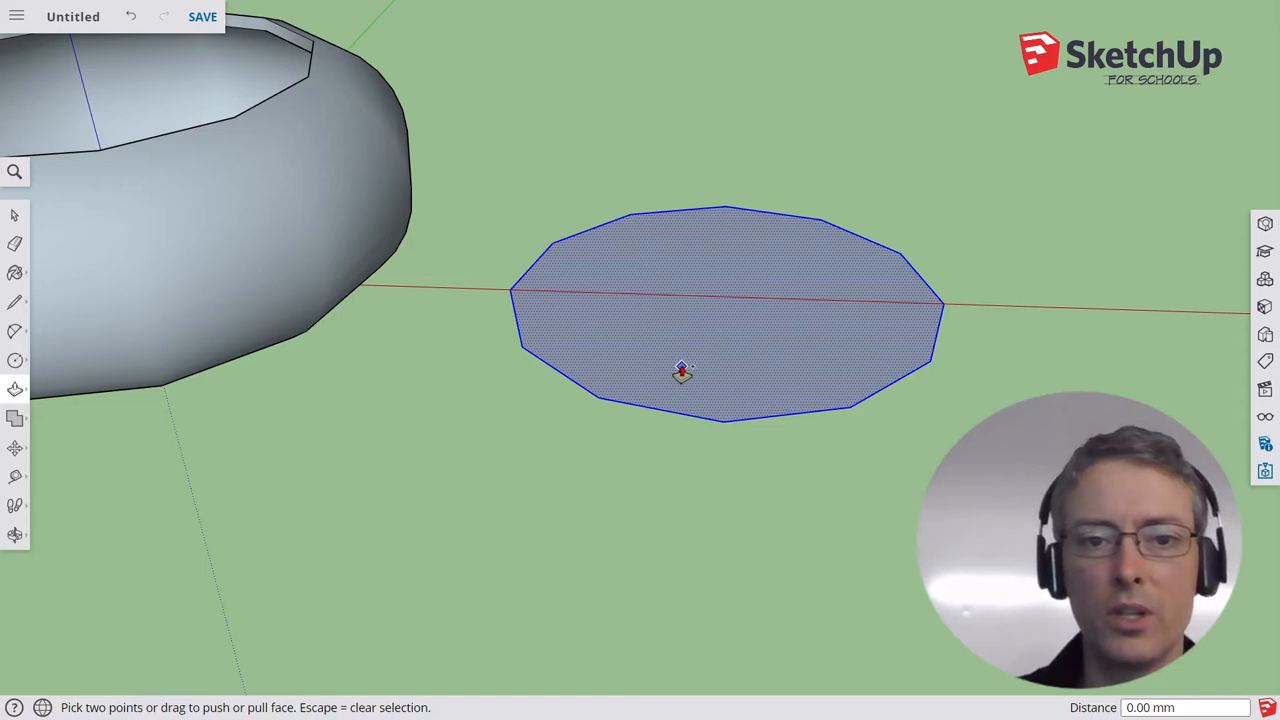
Step: Pull the 12-sided face upward into a thin solid lid disc
{"action": "left_click_drag", "start_coordinate": [684, 372], "coordinate": [684, 352]}
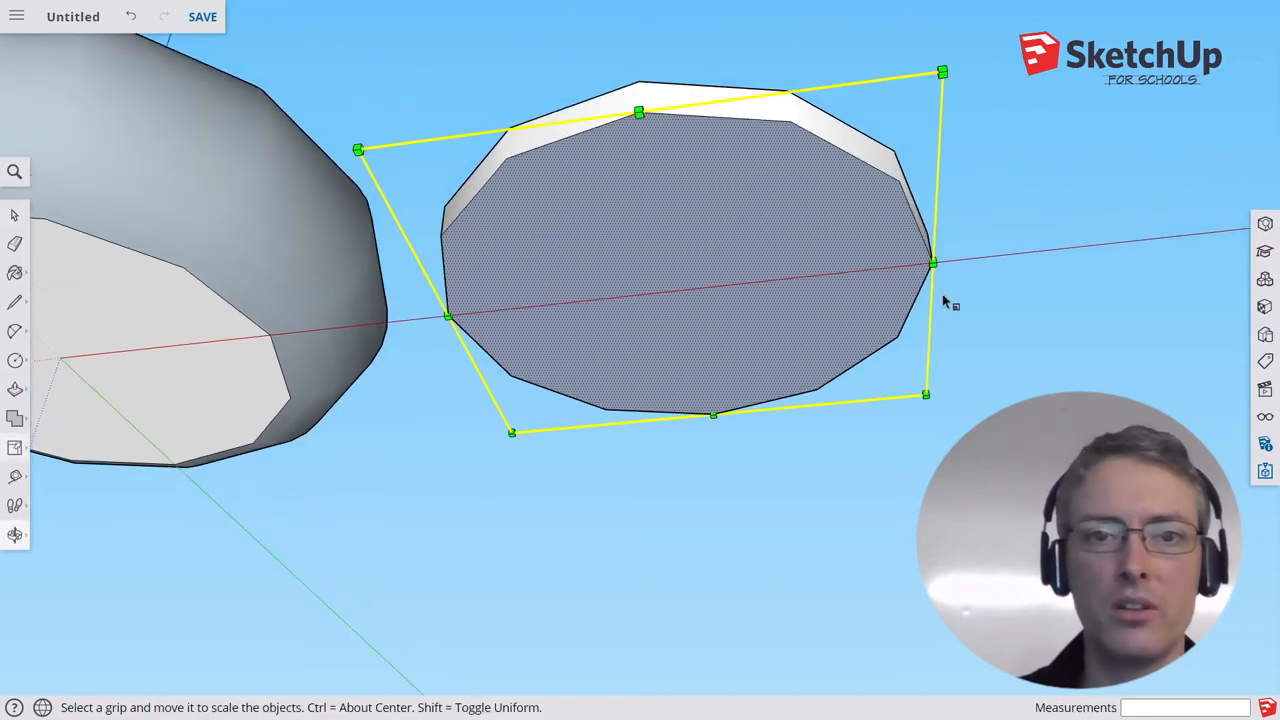
{"action": "mouse_move", "coordinate": [956, 72]}
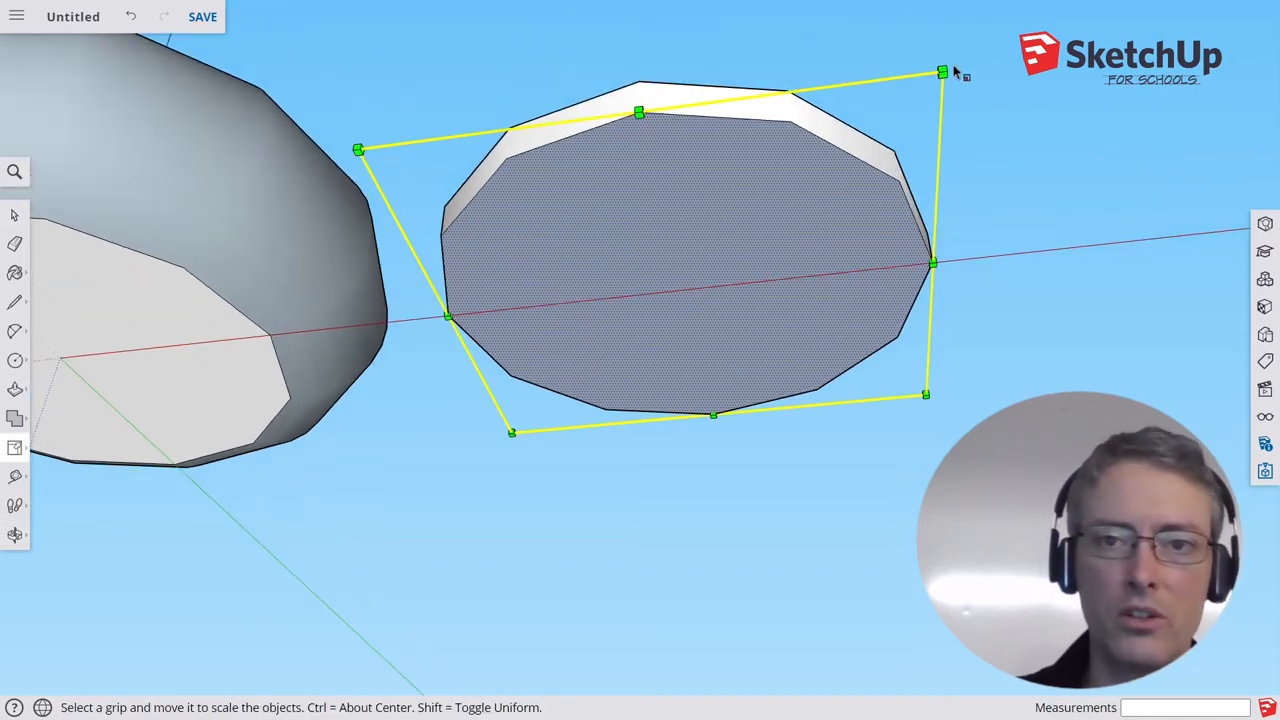
Step: Scale the lid's top face about its centre to roughly 0.93
{"action": "left_click_drag", "start_coordinate": [942, 72], "coordinate": [864, 138]}
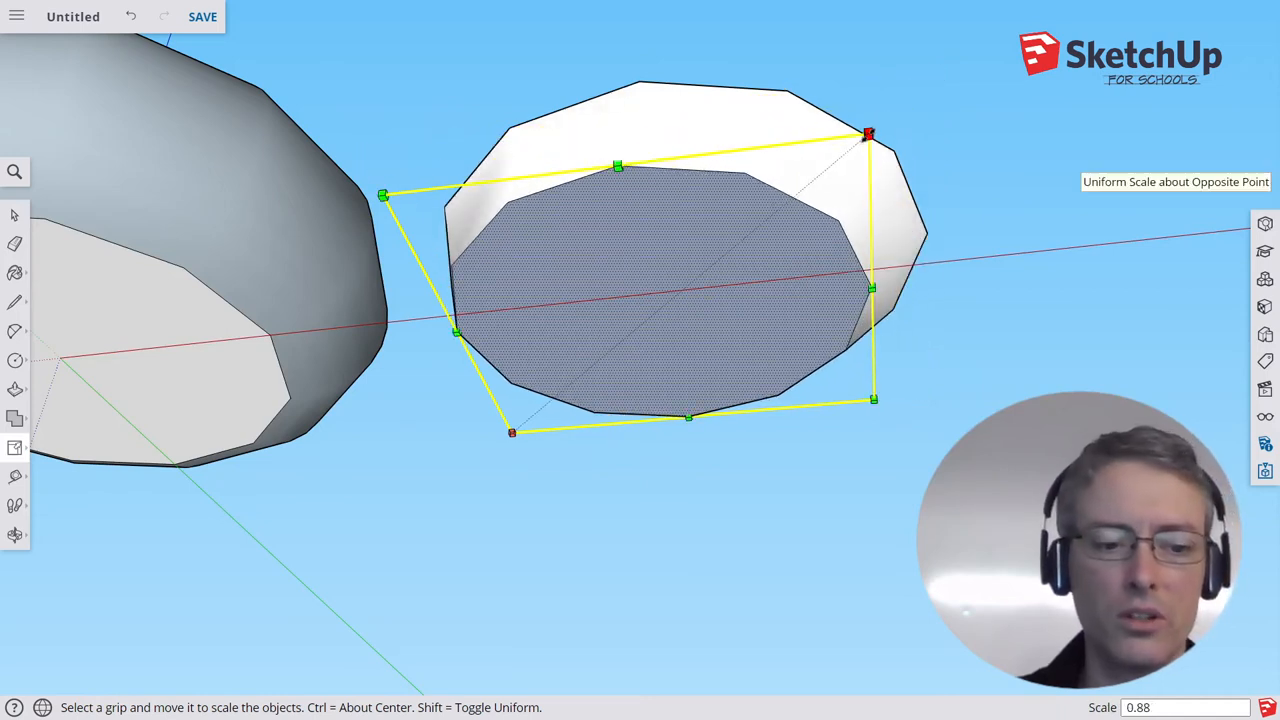
{"action": "left_click_drag", "start_coordinate": [868, 132], "coordinate": [940, 72]}
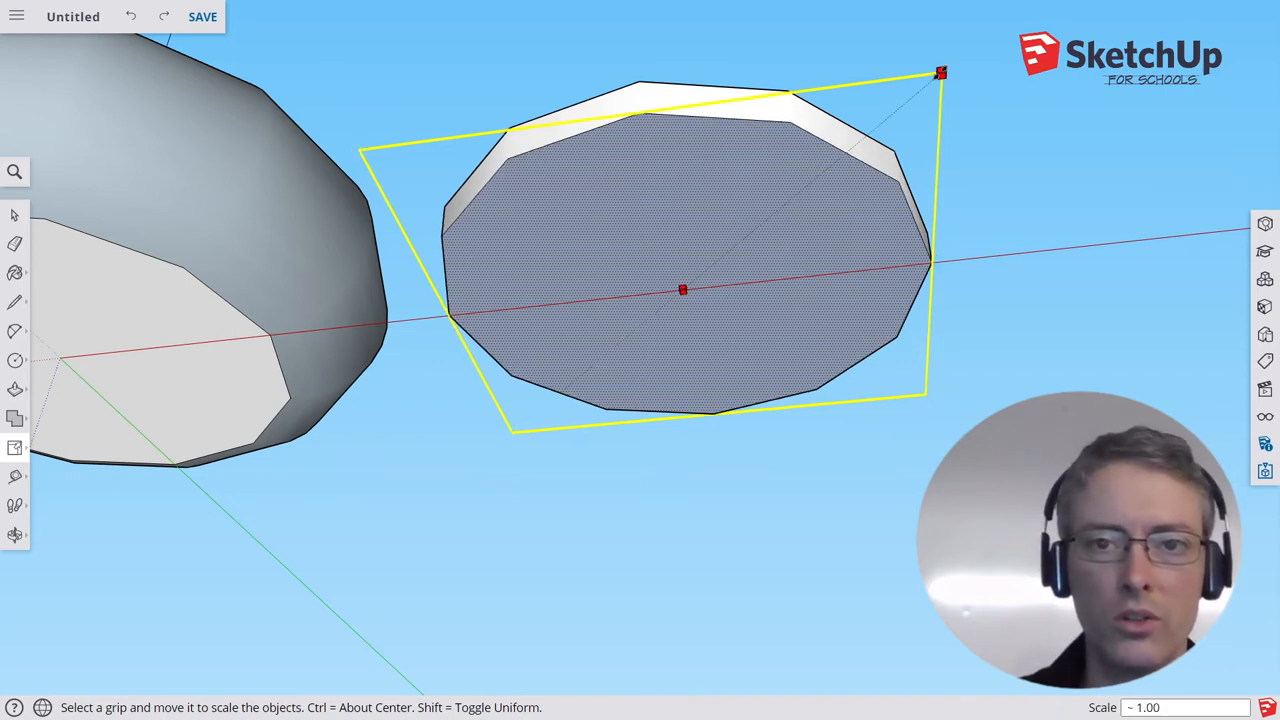
{"action": "left_click_drag", "start_coordinate": [940, 72], "coordinate": [932, 80]}
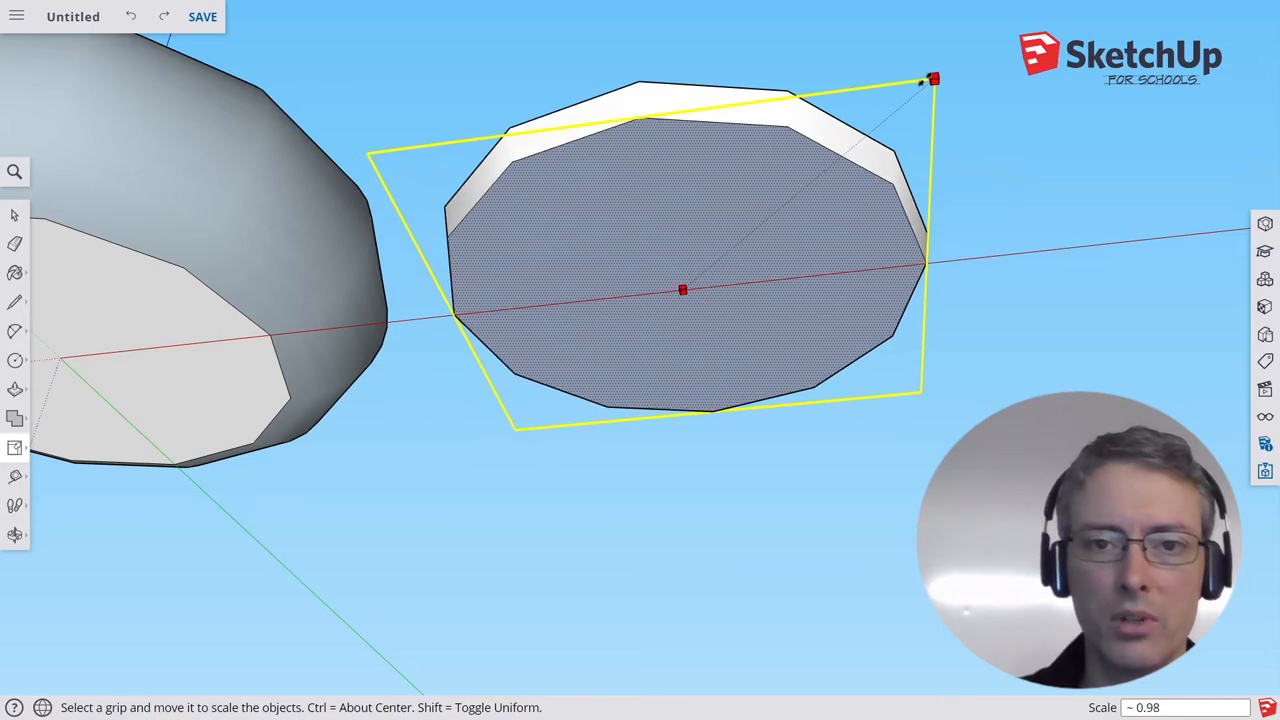
{"action": "left_click_drag", "start_coordinate": [932, 80], "coordinate": [924, 84]}
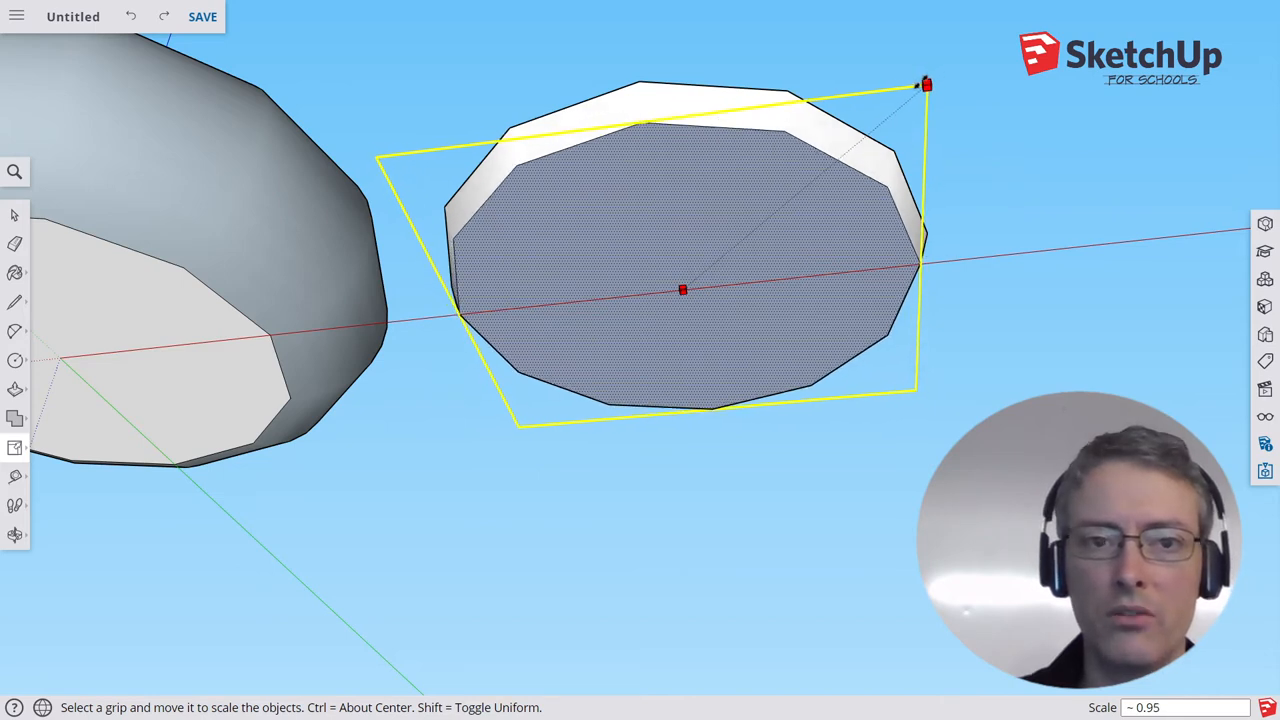
{"action": "left_click_drag", "start_coordinate": [924, 84], "coordinate": [922, 86]}
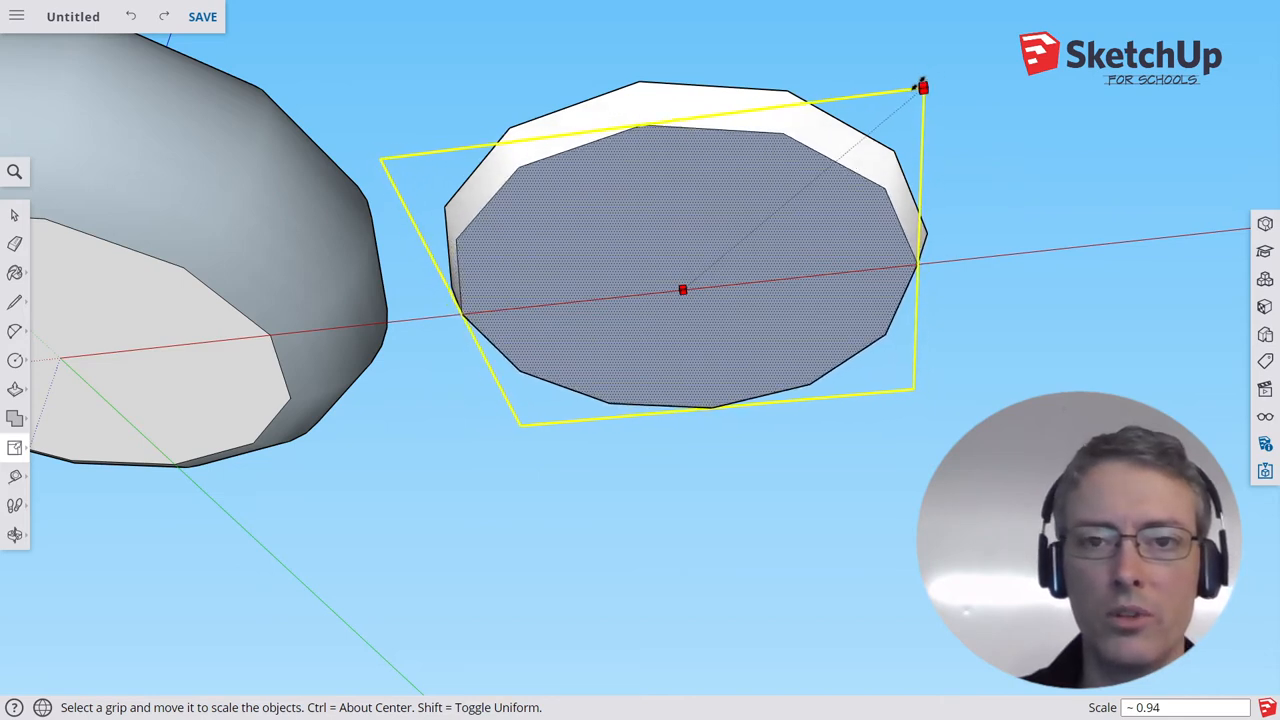
{"action": "left_click_drag", "start_coordinate": [922, 88], "coordinate": [918, 90]}
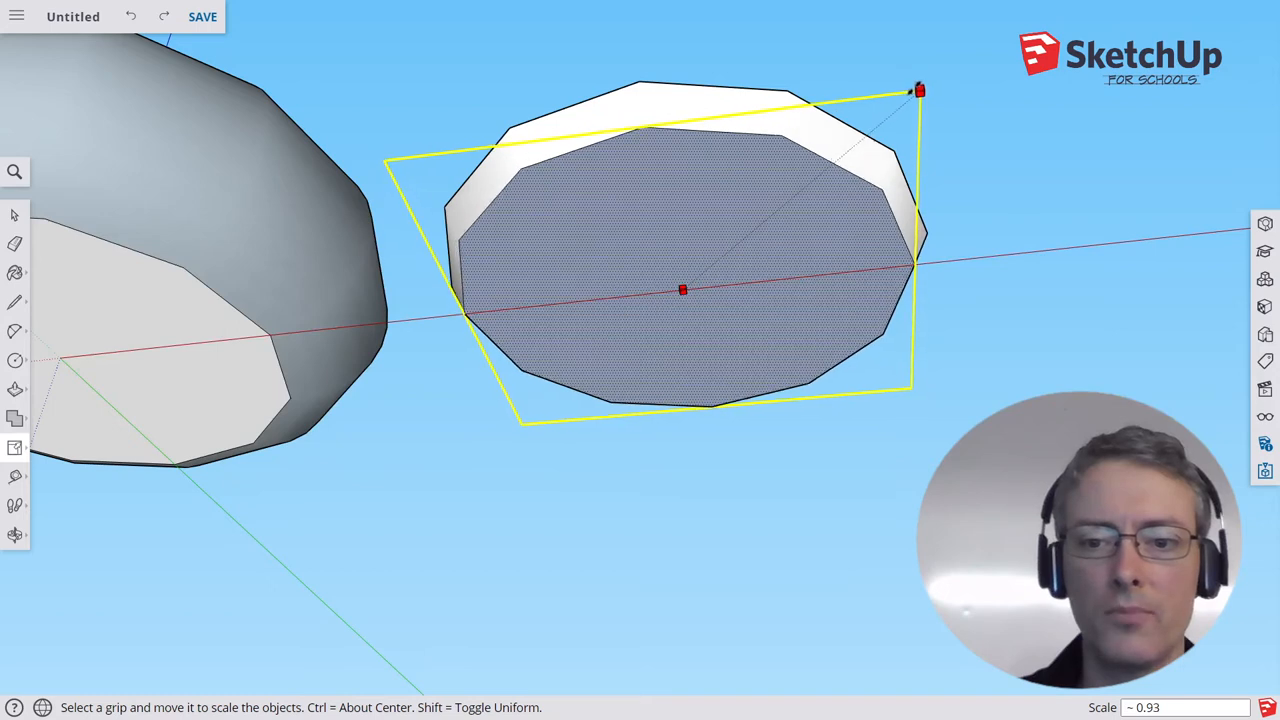
{"action": "left_click_drag", "start_coordinate": [918, 90], "coordinate": [924, 84]}
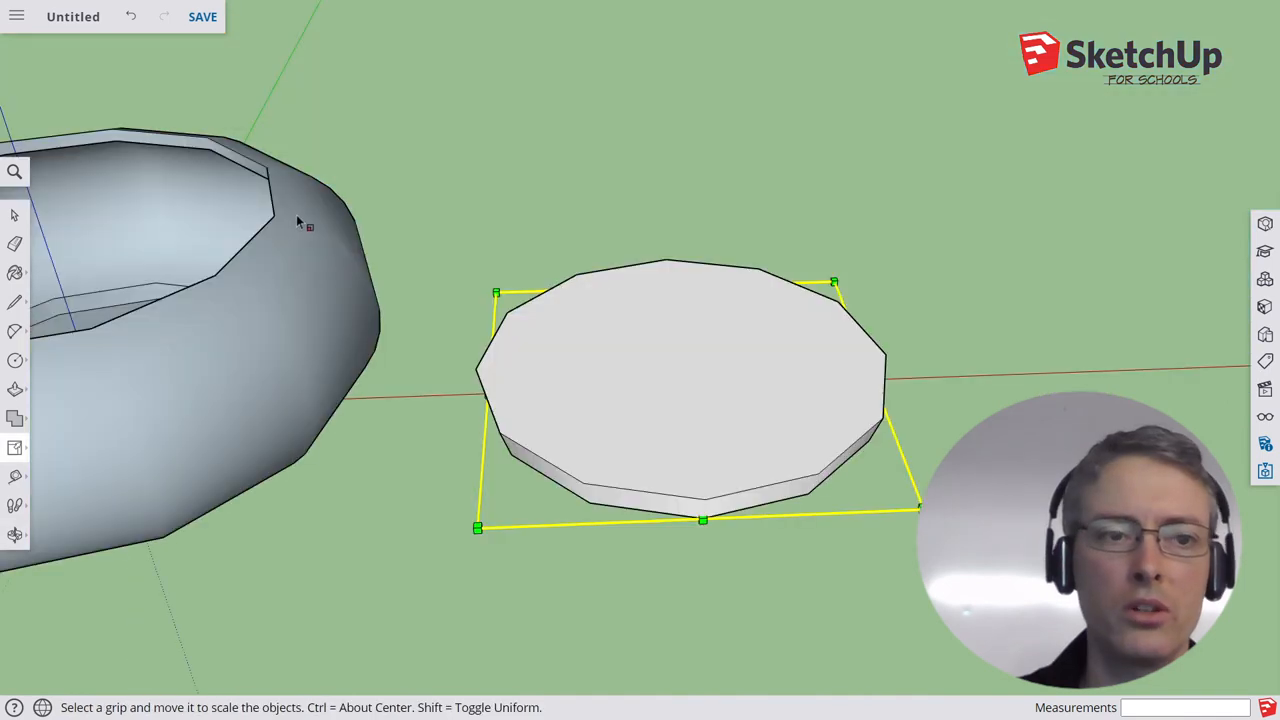
{"action": "mouse_move", "coordinate": [156, 210]}
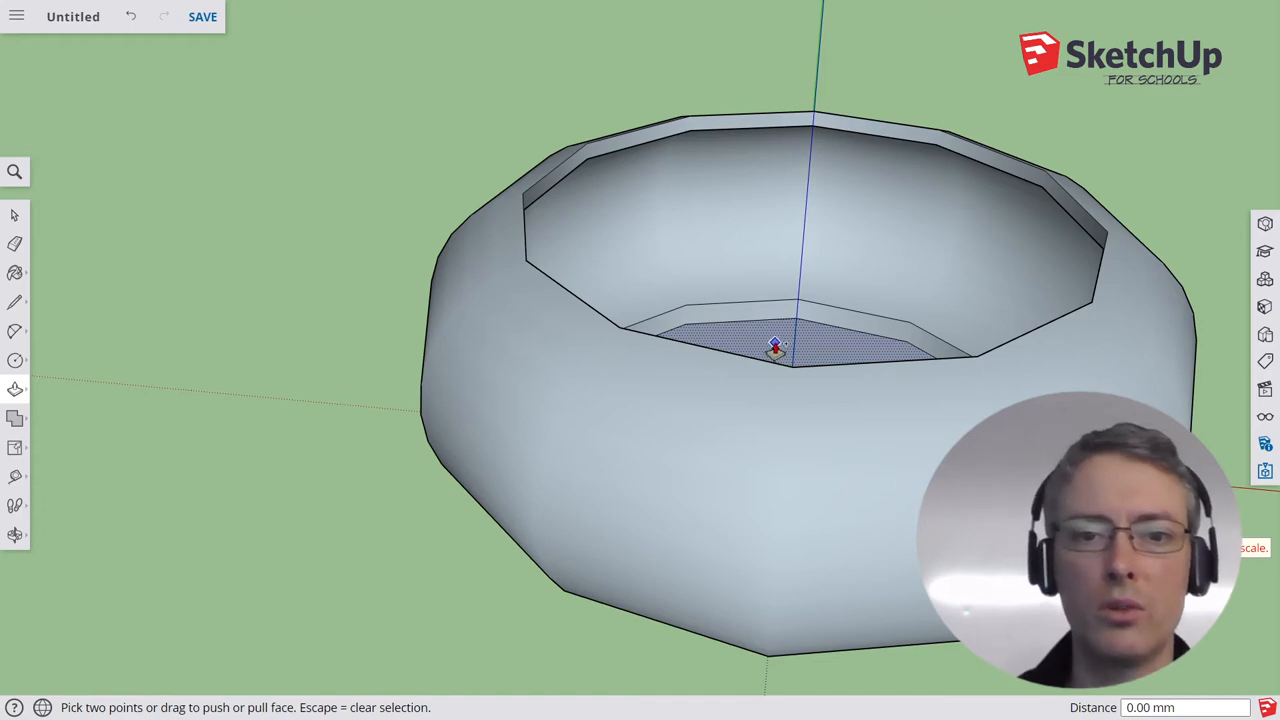
Step: Raise the pumpkin body's inner floor to thicken the bottom
{"action": "left_click_drag", "start_coordinate": [776, 348], "coordinate": [790, 324]}
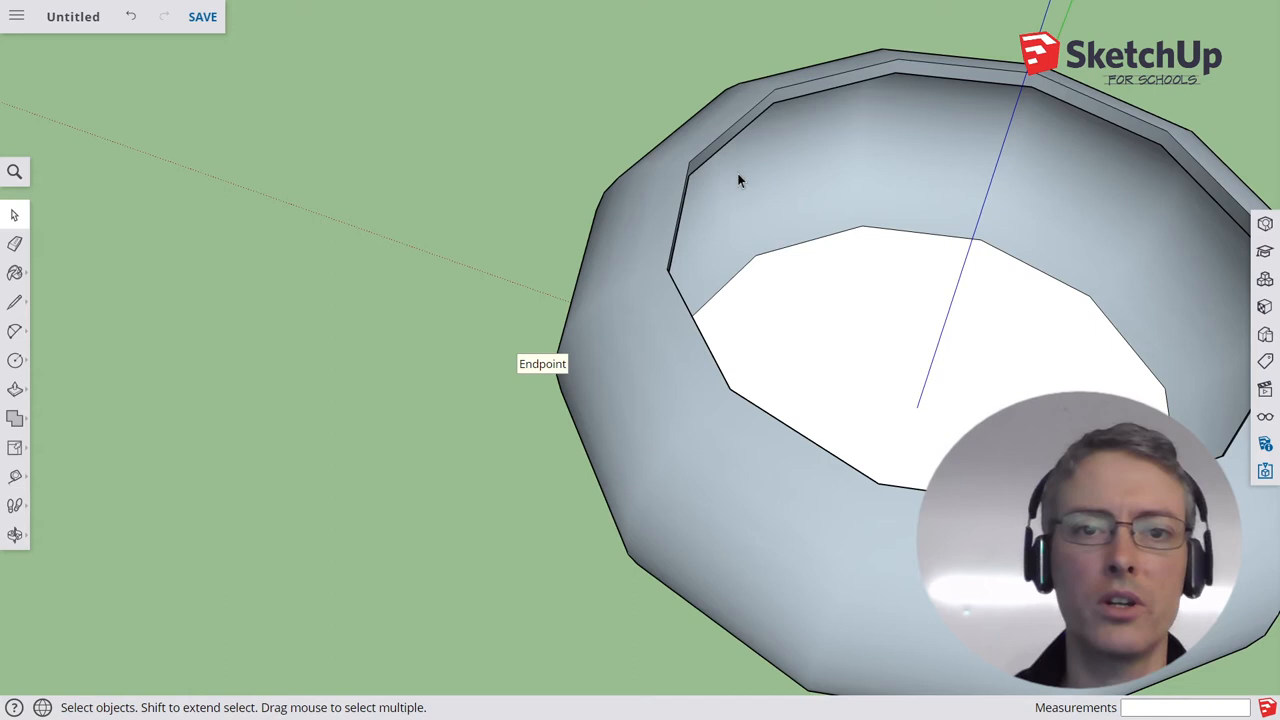
{"action": "mouse_move", "coordinate": [828, 316]}
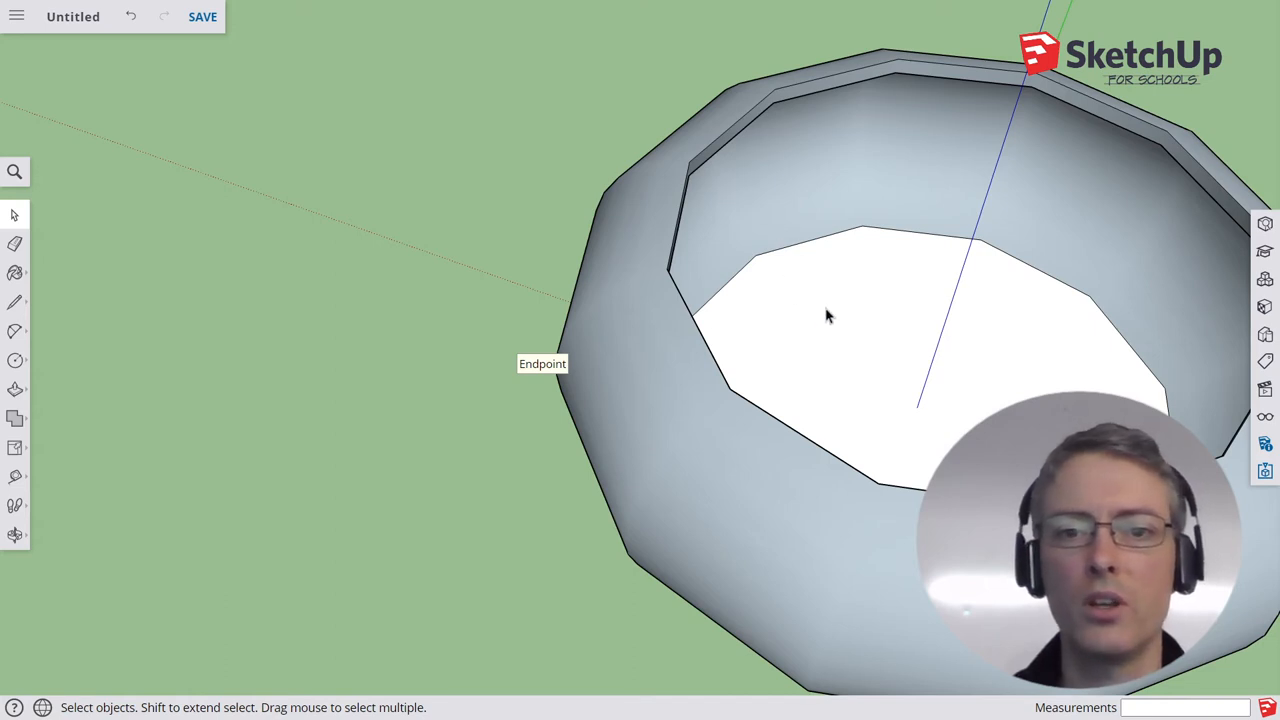
{"action": "right_click", "coordinate": [828, 316]}
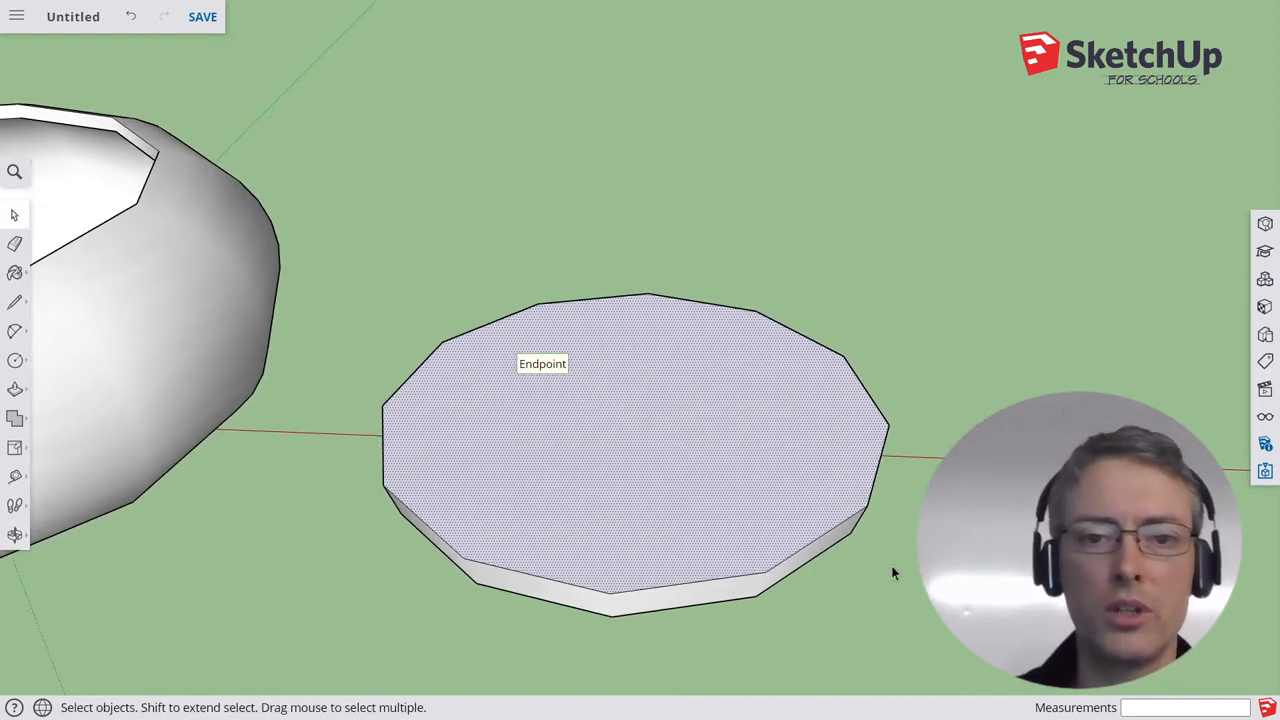
{"action": "mouse_move", "coordinate": [612, 444]}
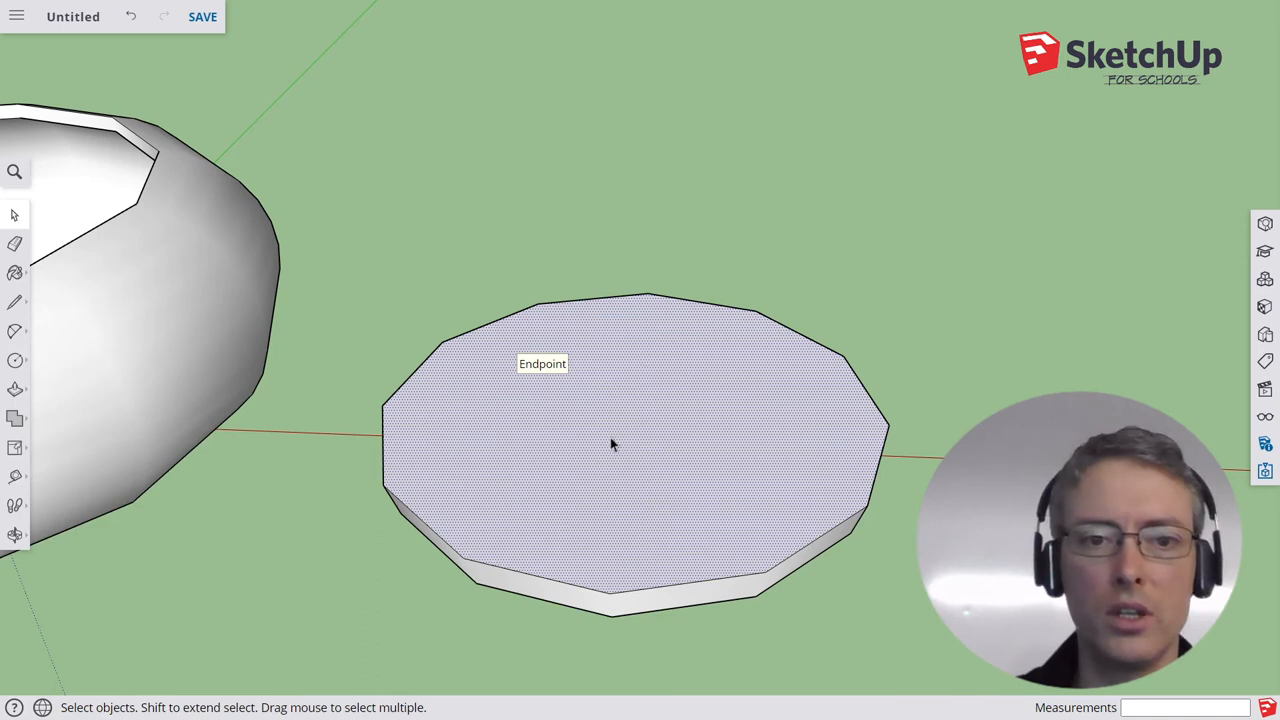
{"action": "mouse_move", "coordinate": [608, 428]}
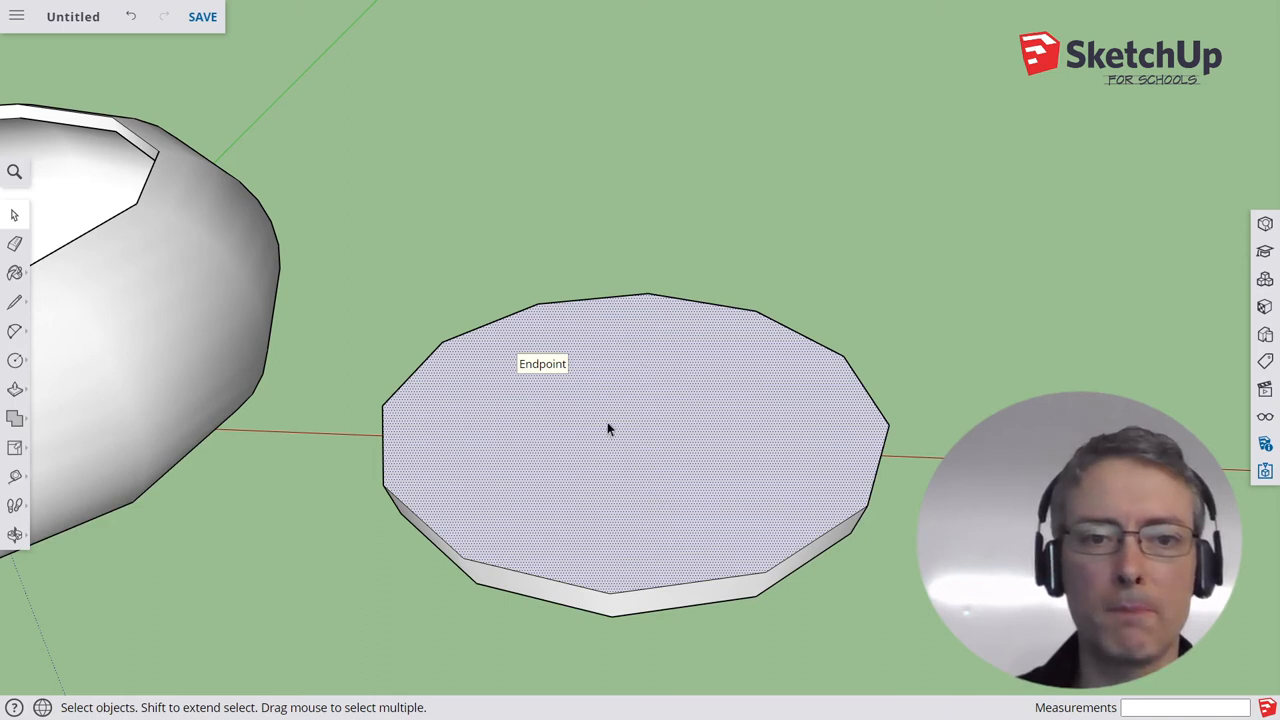
{"action": "mouse_move", "coordinate": [628, 452]}
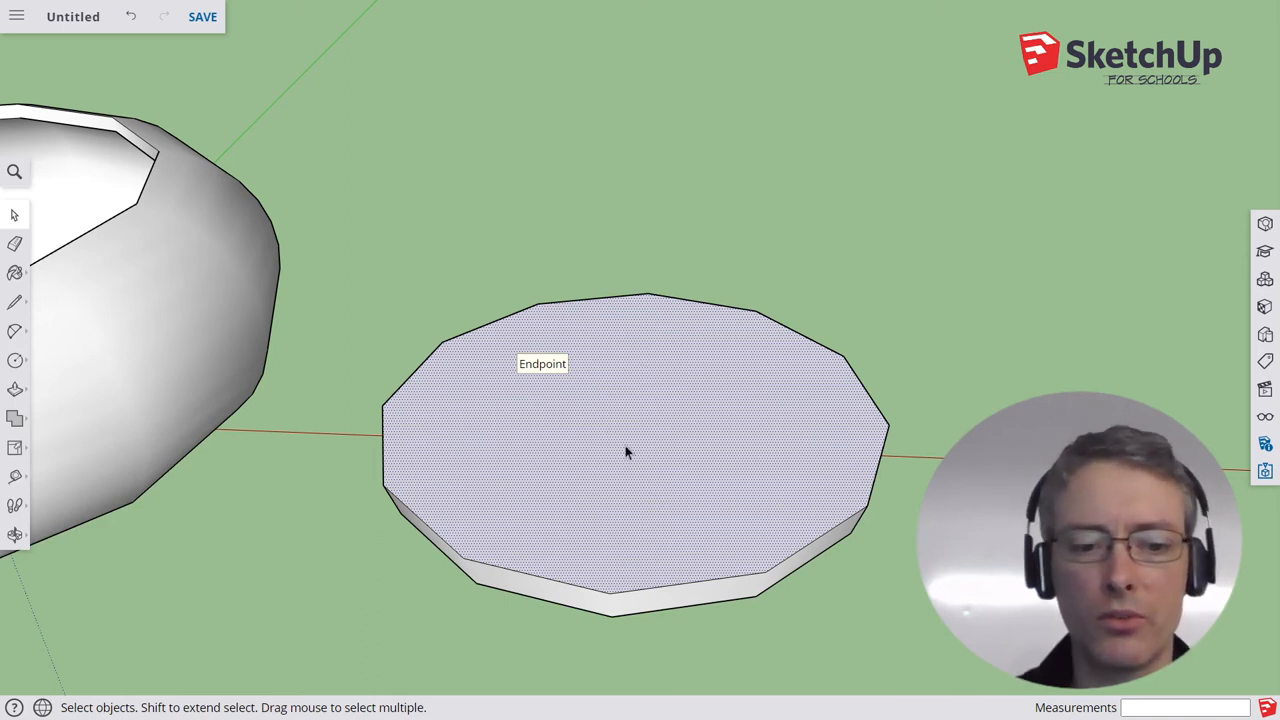
Step: Place a small 12-sided circle at the centre of the lid's top face
{"action": "left_click", "coordinate": [14, 360]}
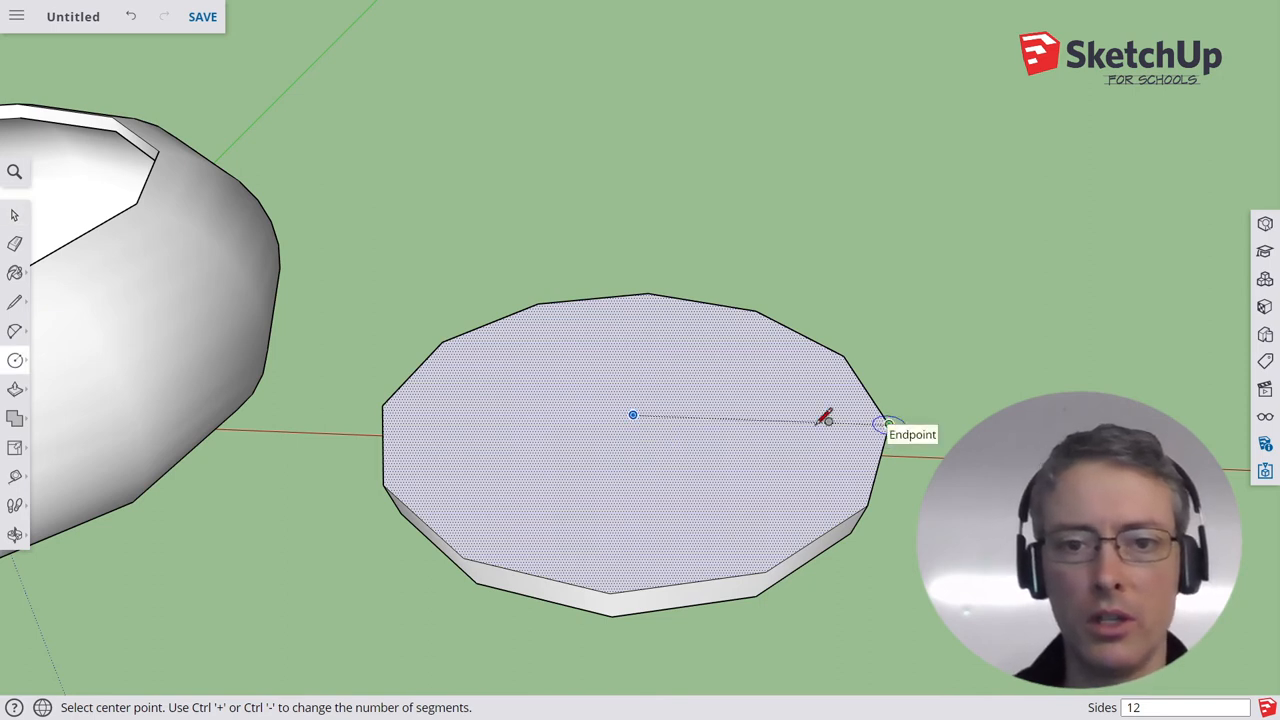
{"action": "mouse_move", "coordinate": [680, 418]}
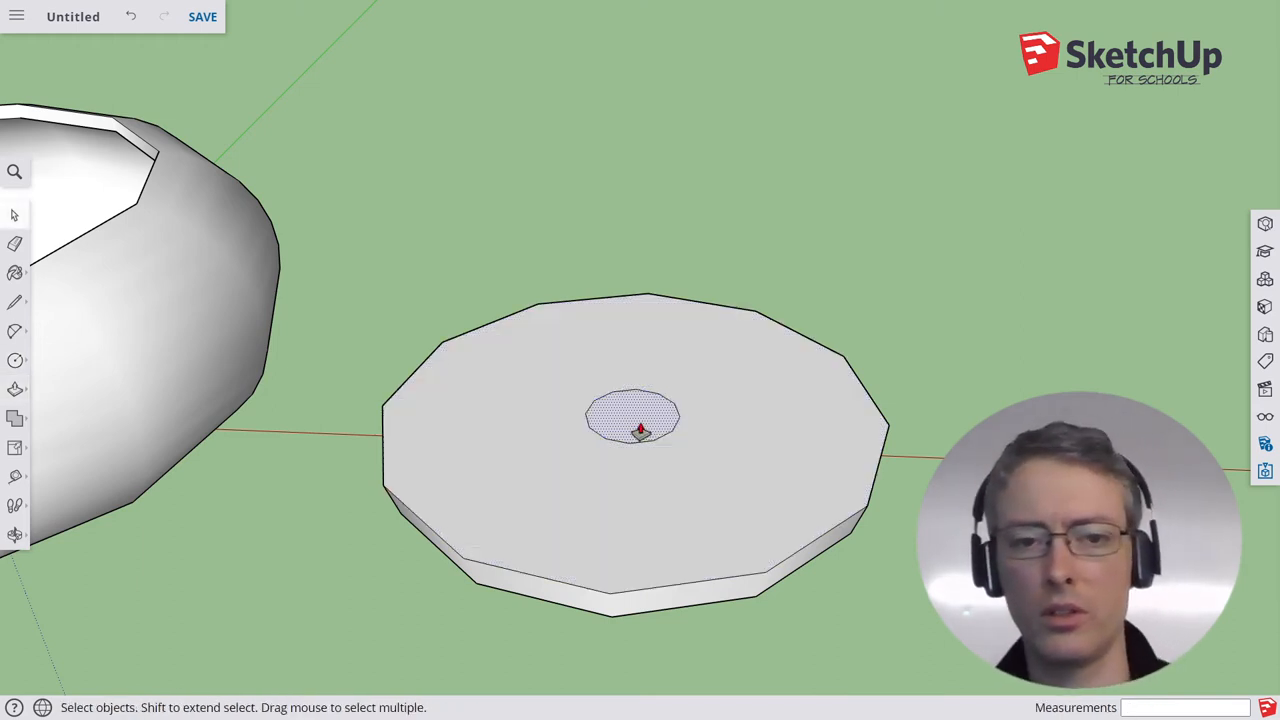
{"action": "left_click_drag", "start_coordinate": [636, 418], "coordinate": [636, 284]}
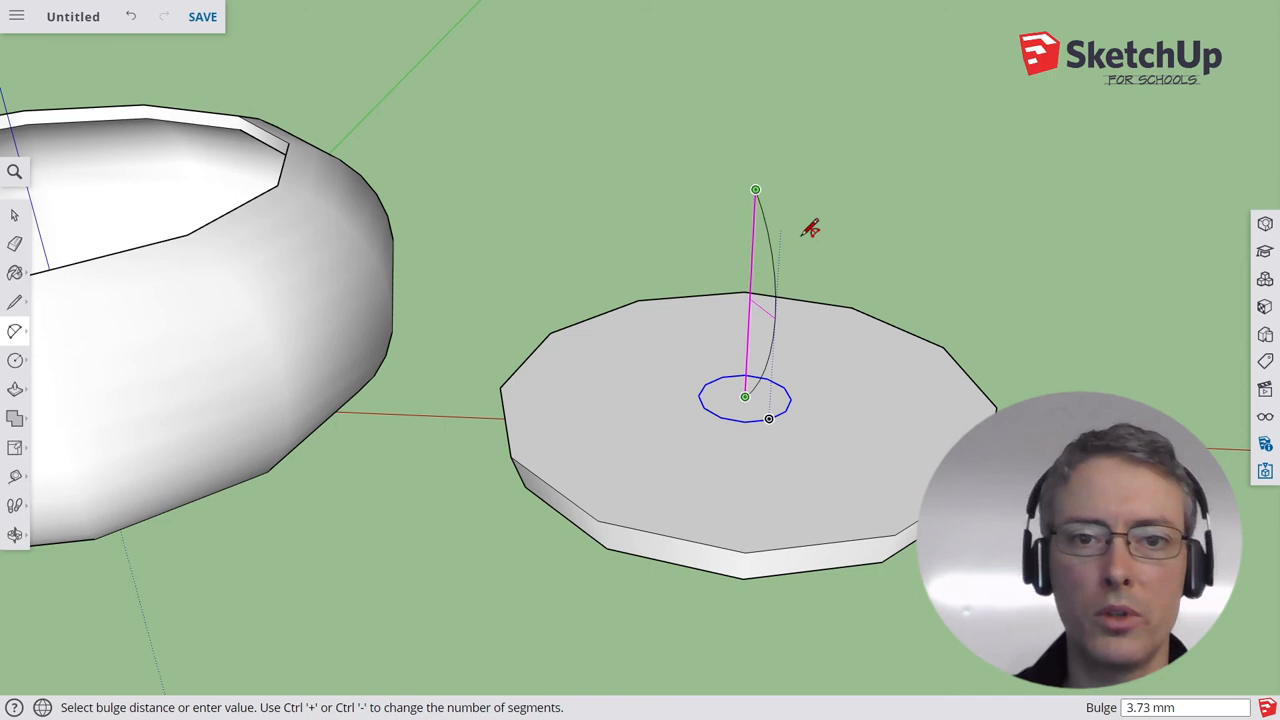
{"action": "mouse_move", "coordinate": [748, 270]}
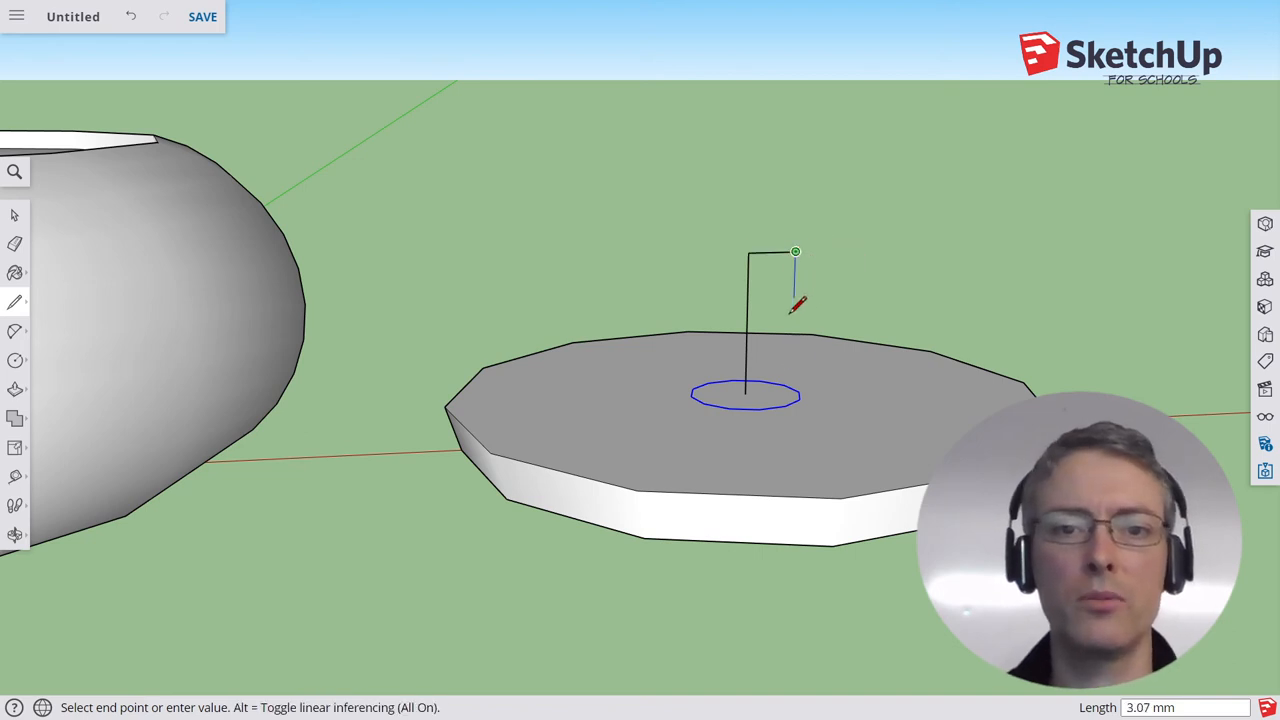
Step: Draw the rising curved stem path from the small circle's centre
{"action": "left_click", "coordinate": [796, 252]}
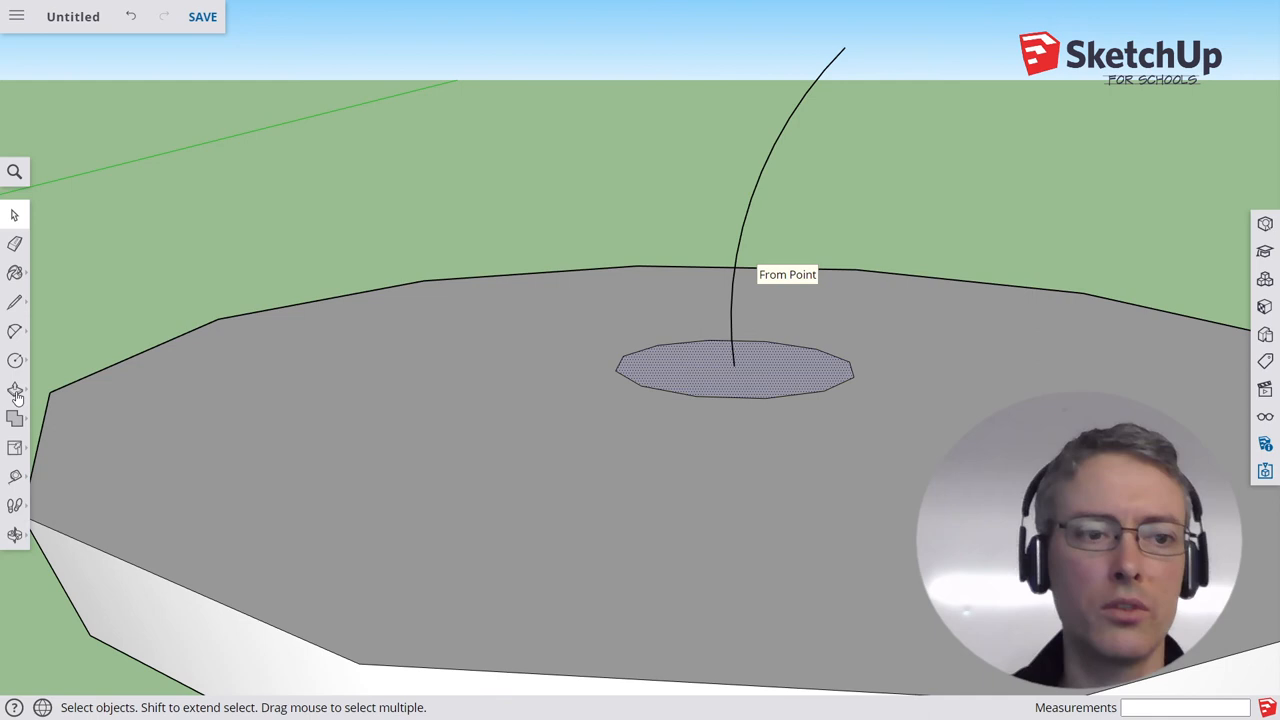
Step: Choose Follow Me to sweep the small lid circle along the curved stem path
{"action": "left_click", "coordinate": [16, 388]}
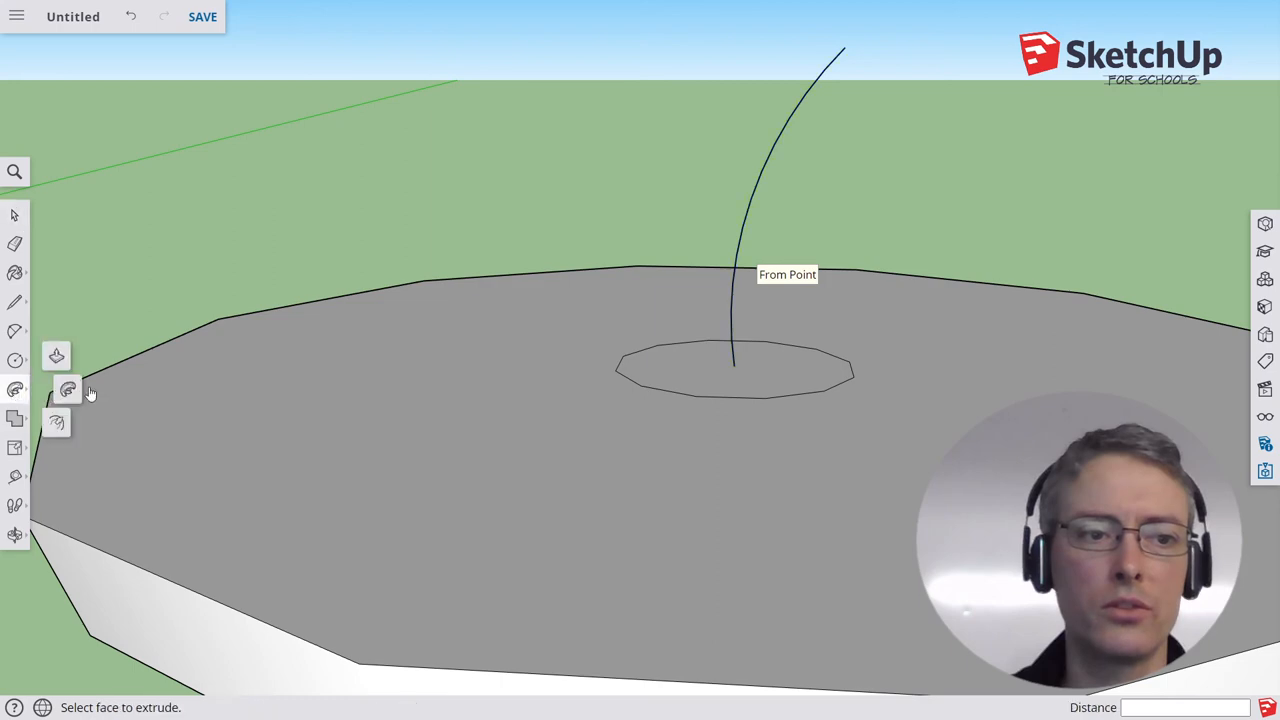
{"action": "left_click", "coordinate": [736, 368]}
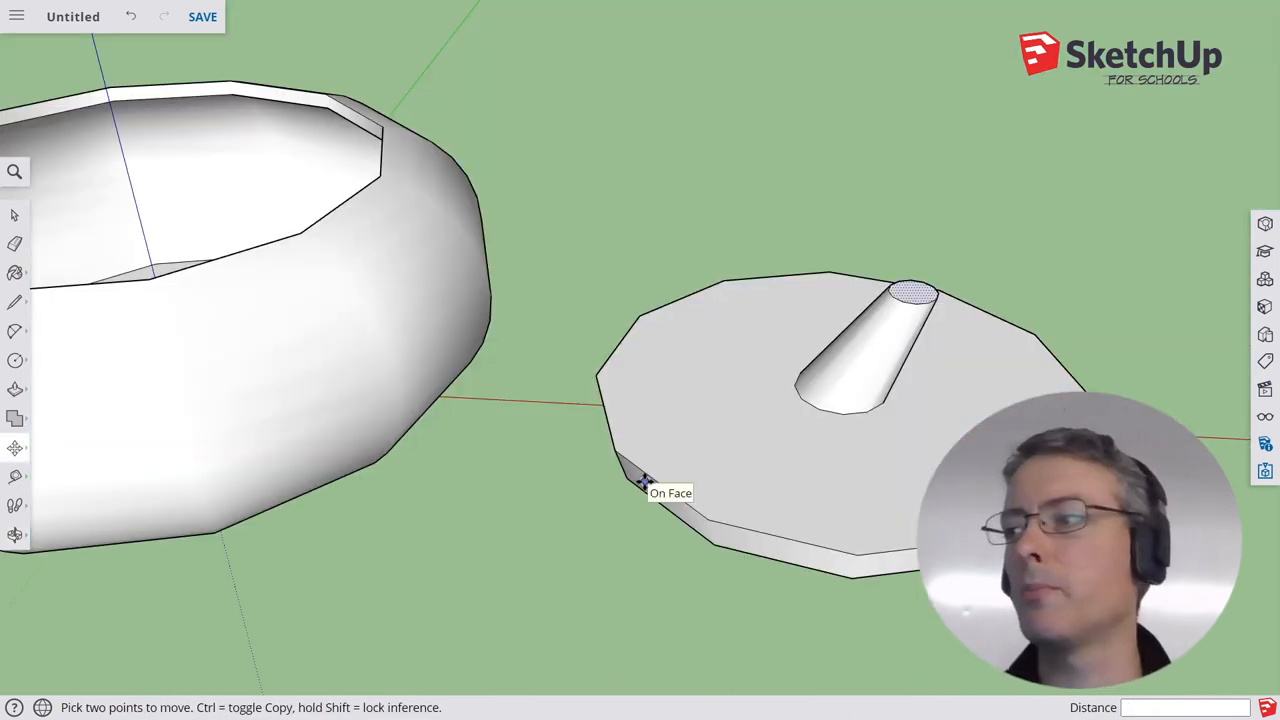
{"action": "mouse_move", "coordinate": [508, 520]}
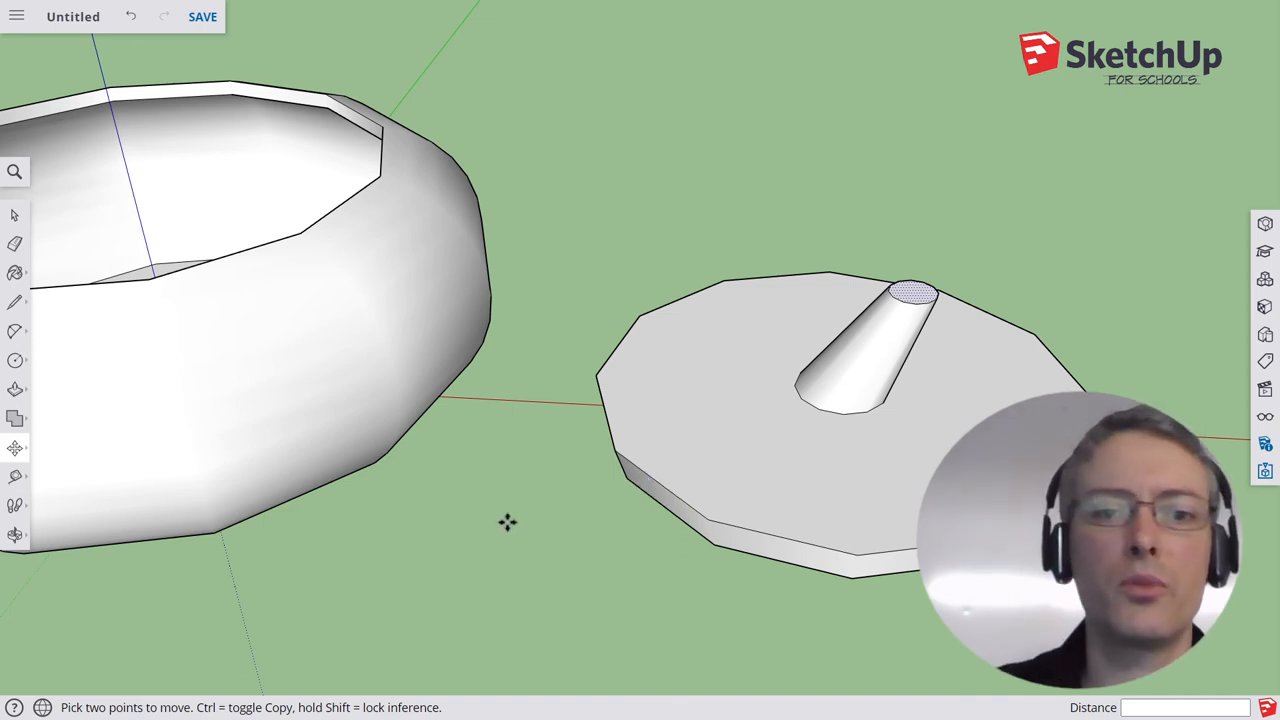
{"action": "mouse_move", "coordinate": [472, 528]}
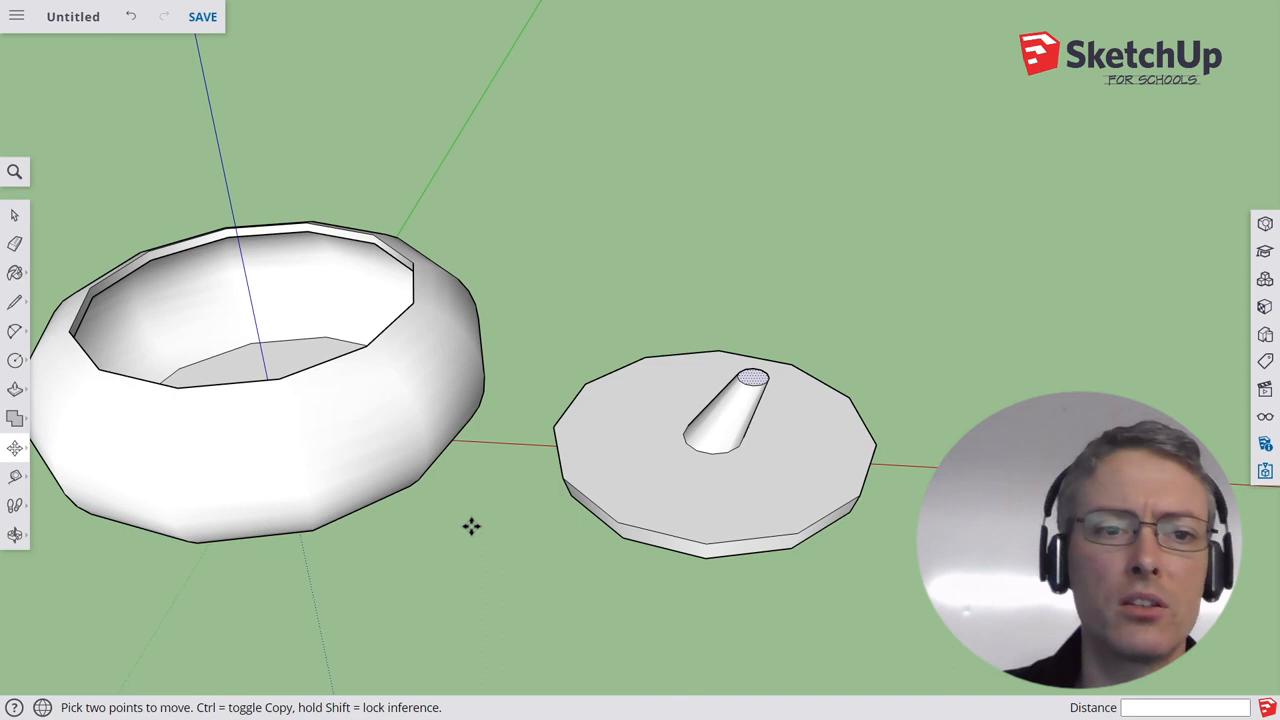
{"action": "mouse_move", "coordinate": [476, 536]}
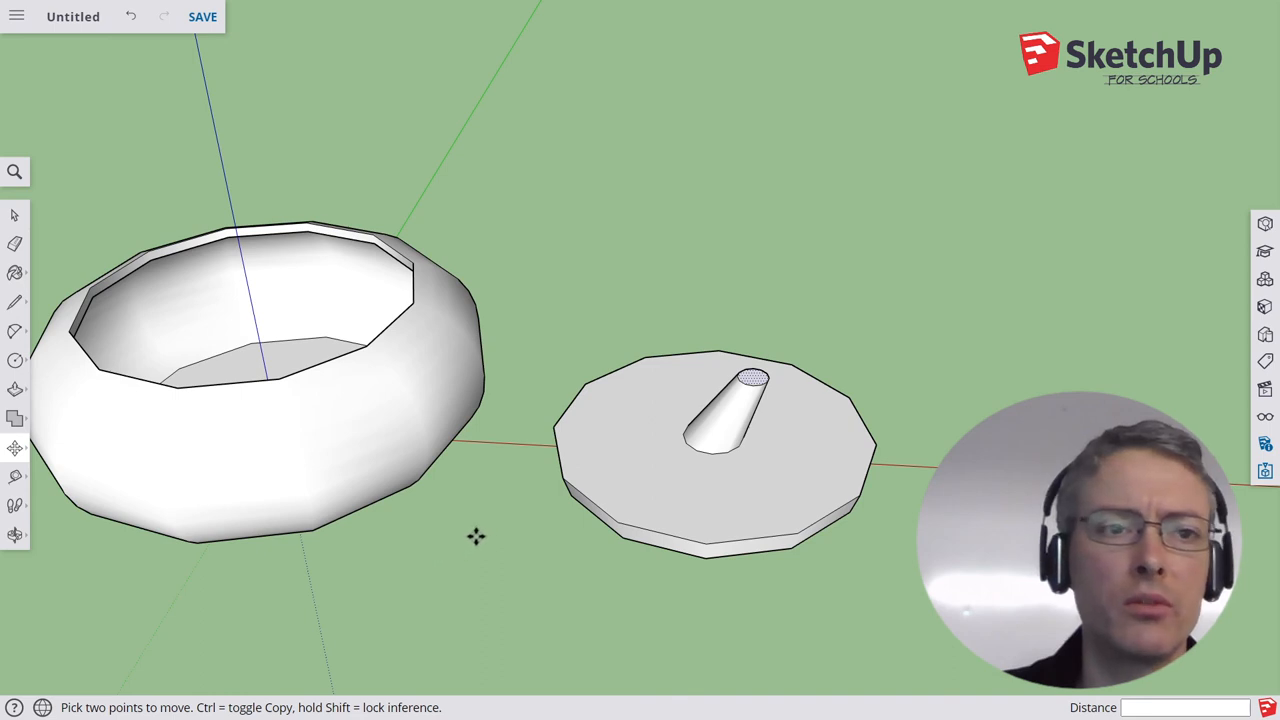
{"action": "mouse_move", "coordinate": [488, 462]}
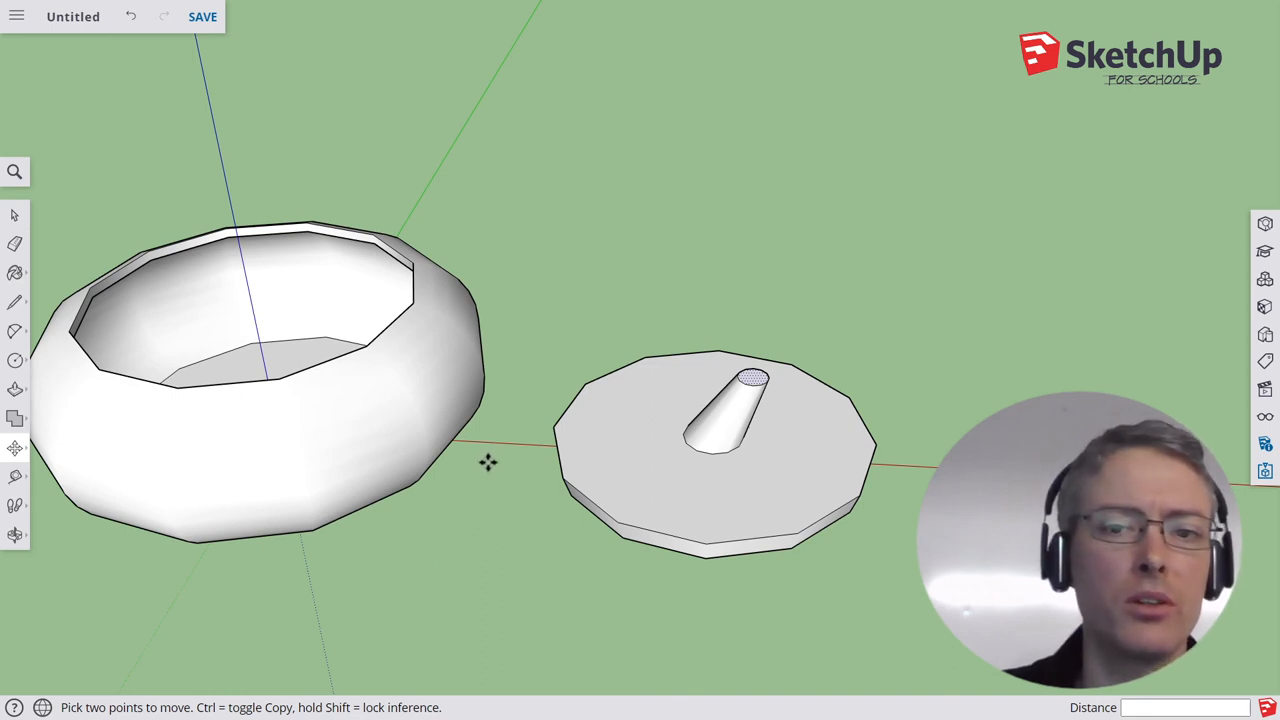